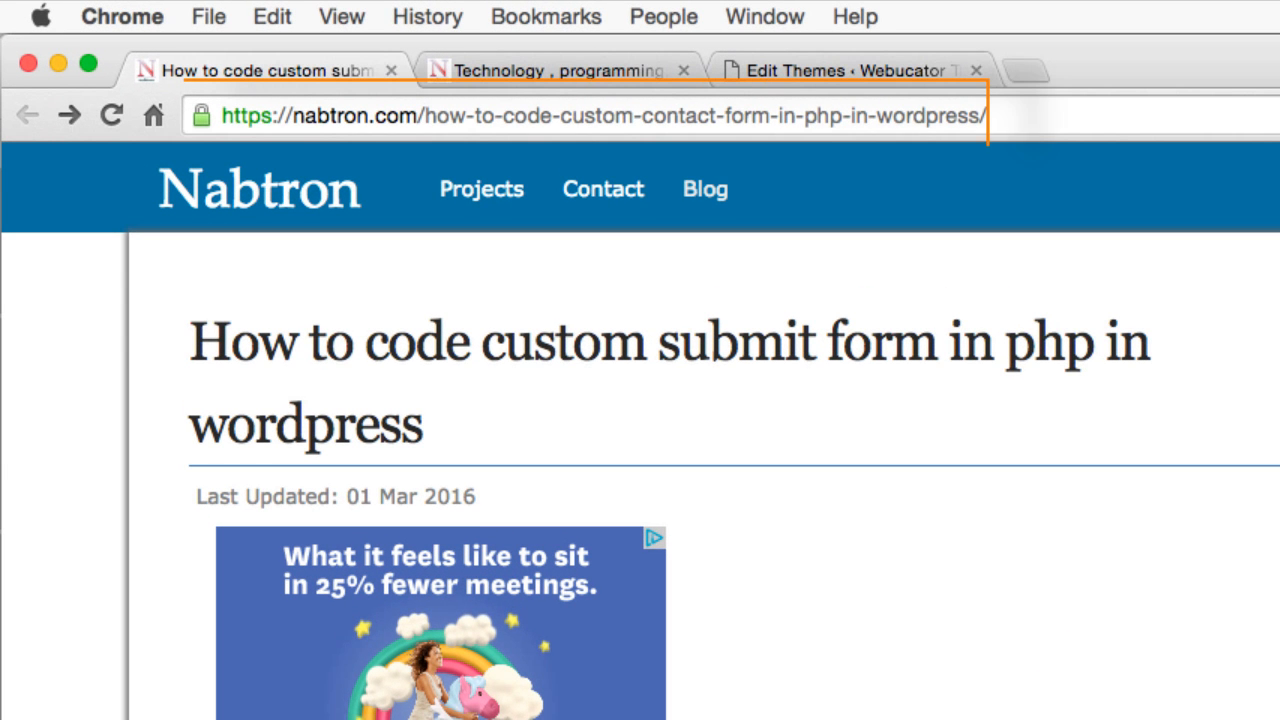
# - Switch to the Webucator Training WordPress admin dashboard tab
pyautogui.click(600, 115)
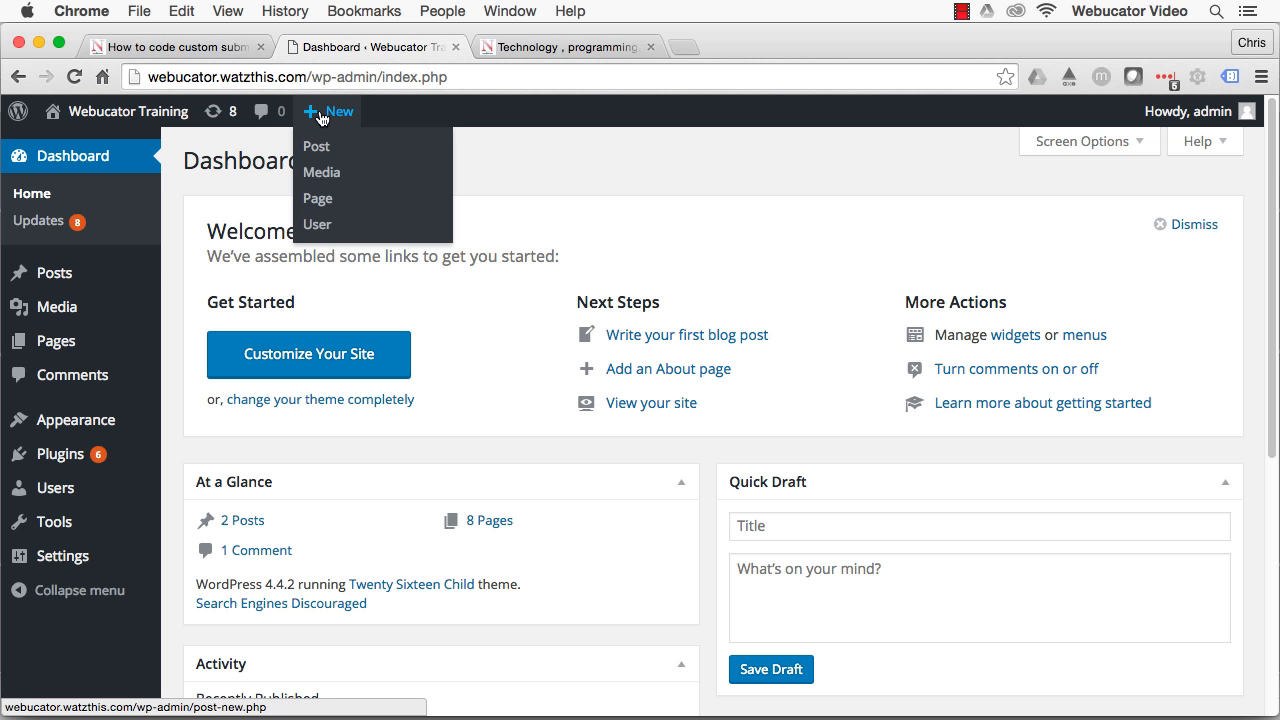
# - Create and publish a page titled 'My Form', then edit its my-form permalink slug
pyautogui.click(316, 146)
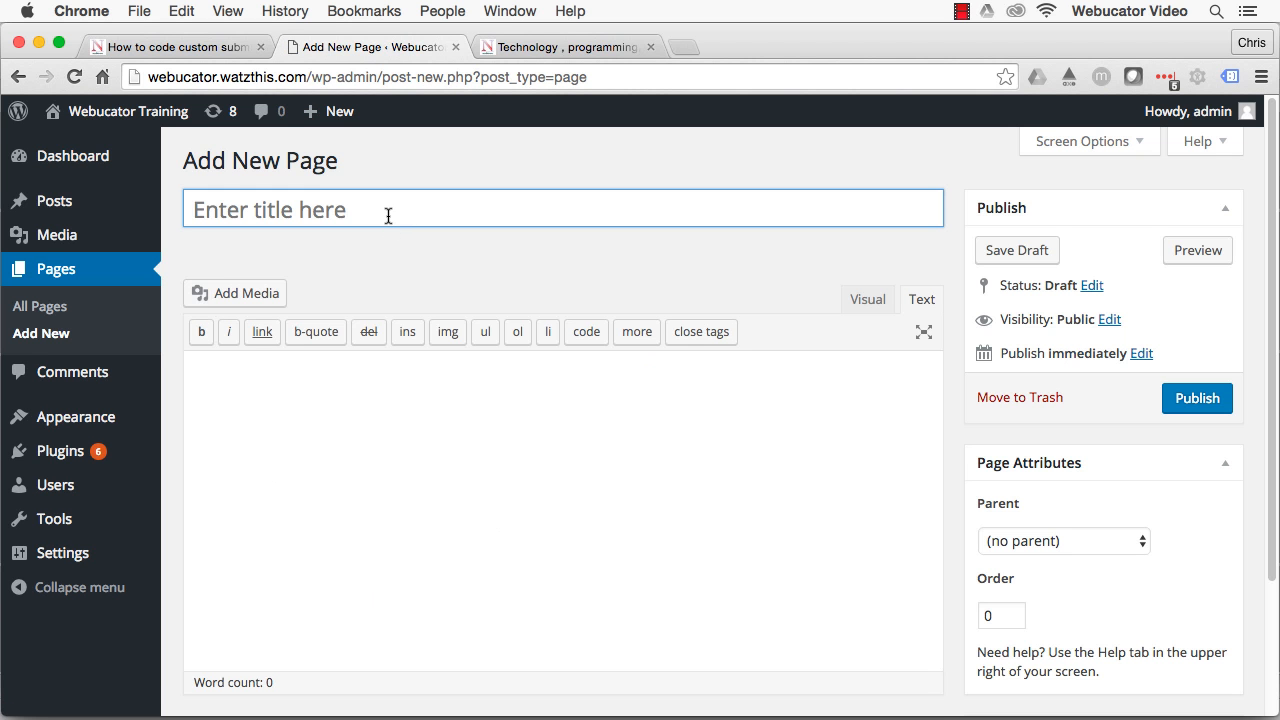
pyautogui.write('My')
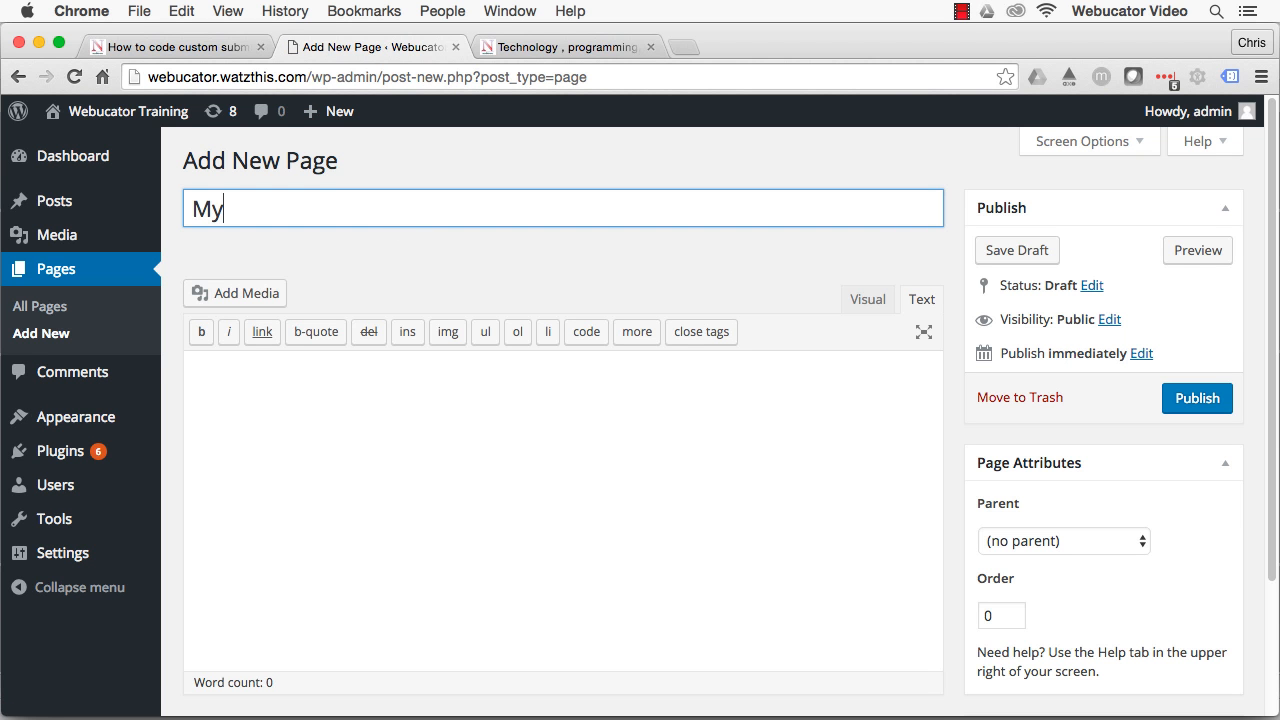
pyautogui.write('Form')
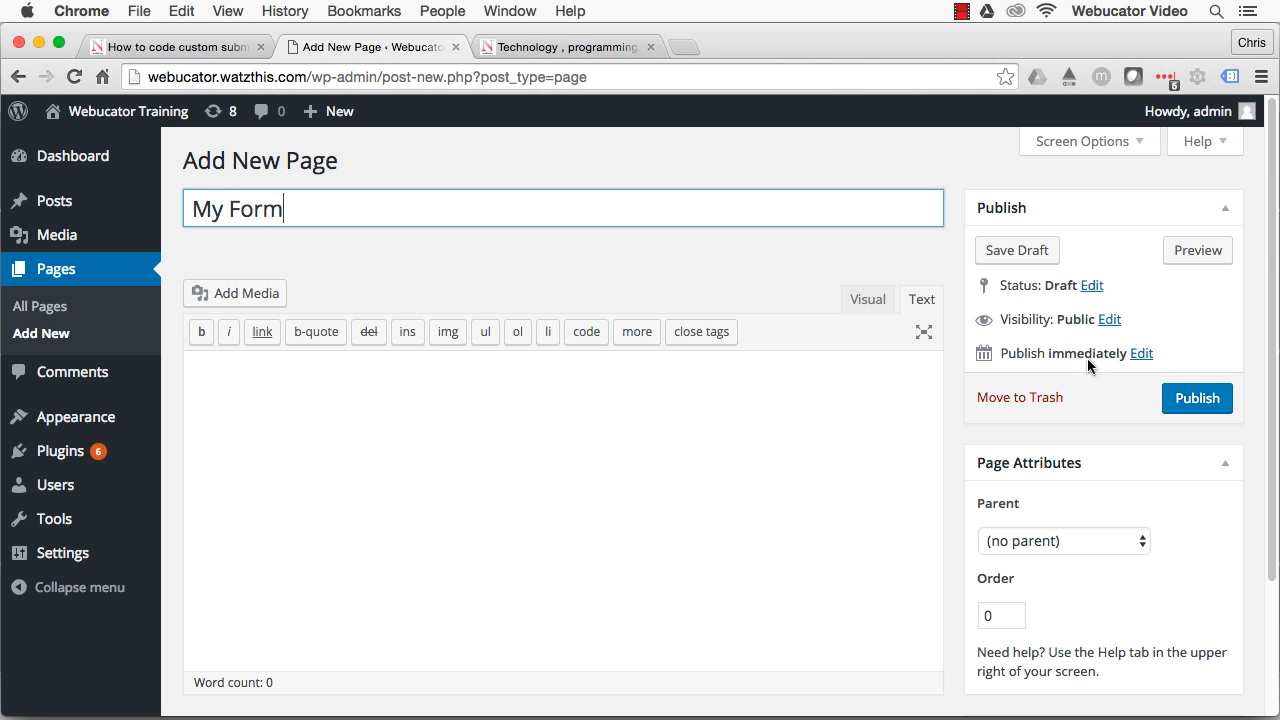
pyautogui.click(1016, 250)
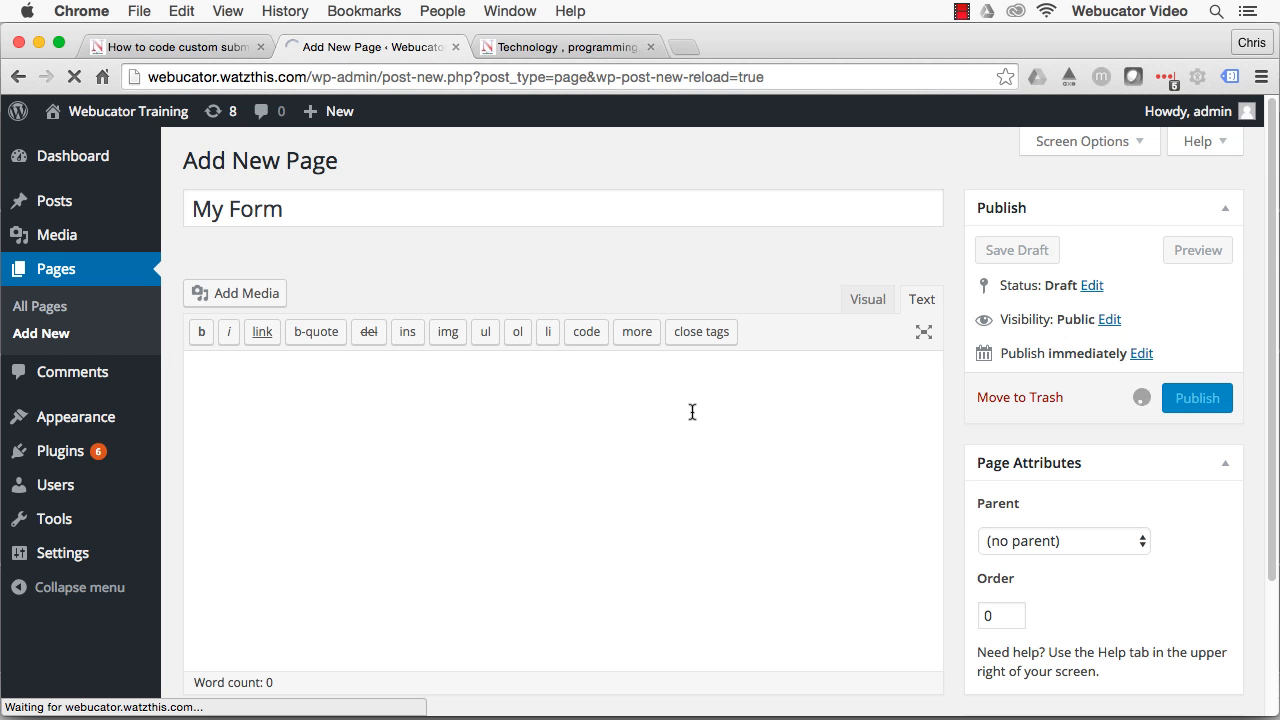
pyautogui.click(1196, 397)
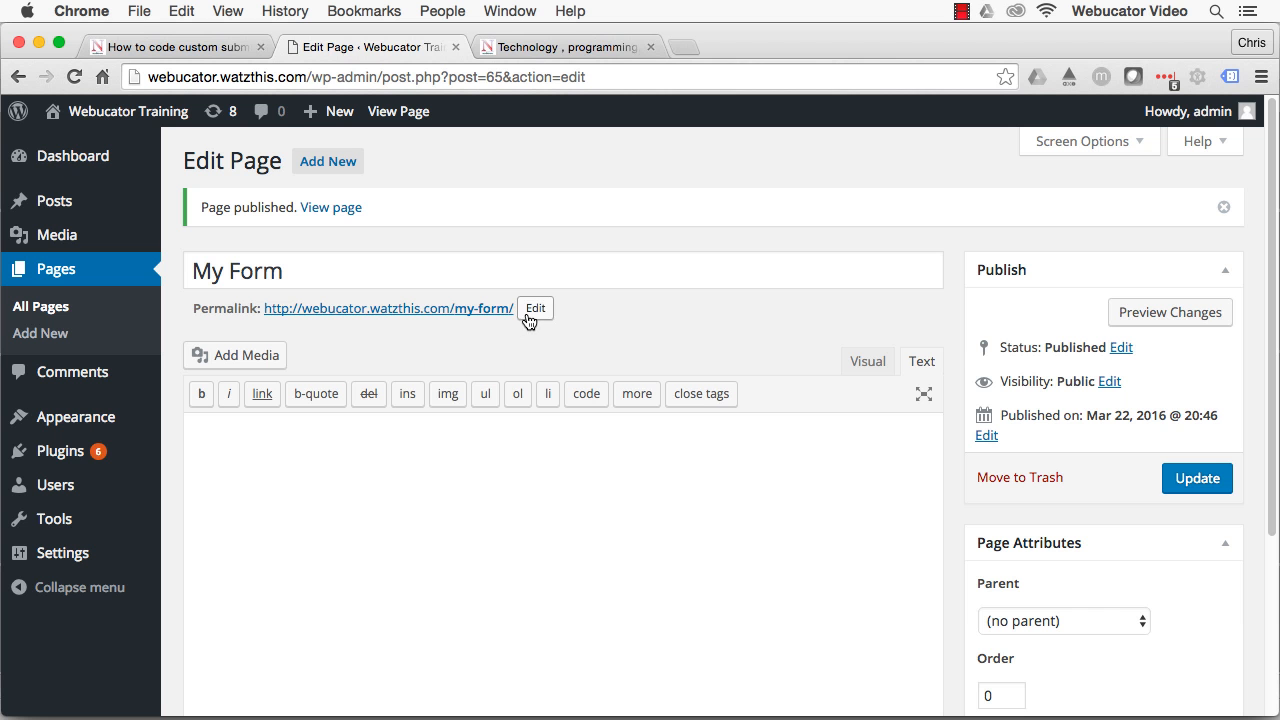
pyautogui.click(535, 307)
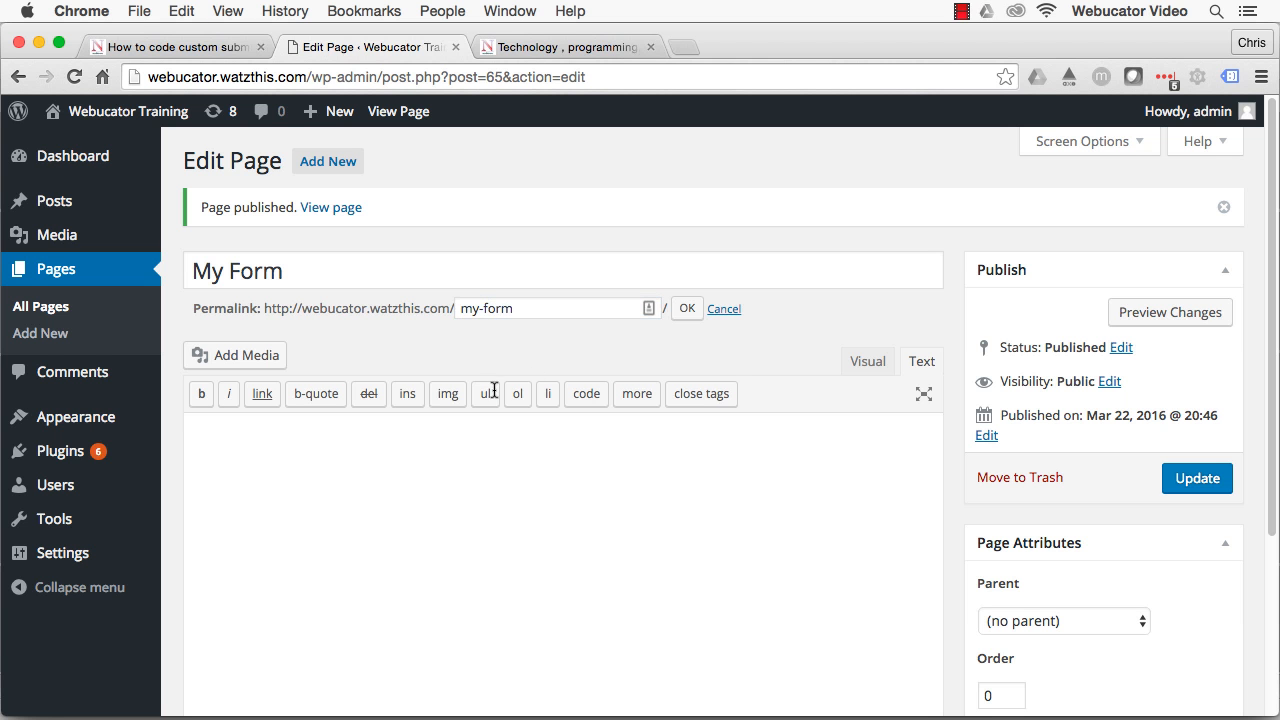
pyautogui.moveTo(458, 684)
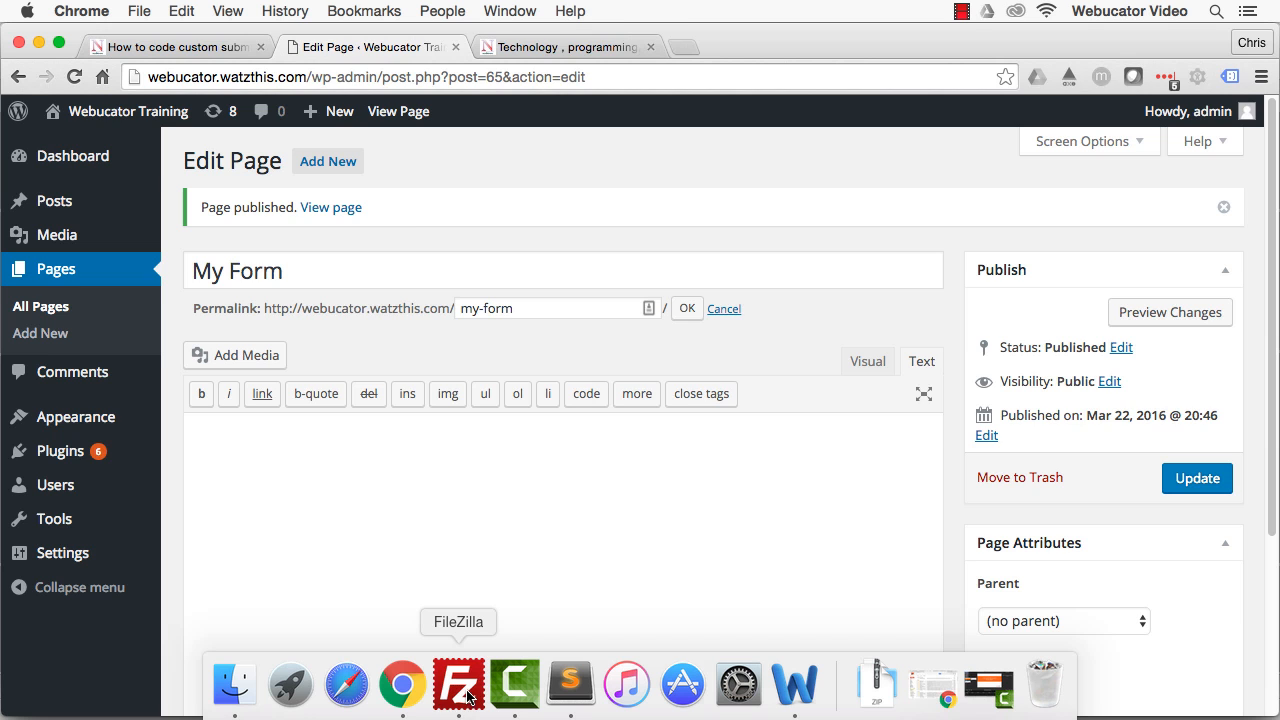
# - Open page.php from the server's twentythirteen theme folder for View/Edit in FileZilla
pyautogui.click(458, 684)
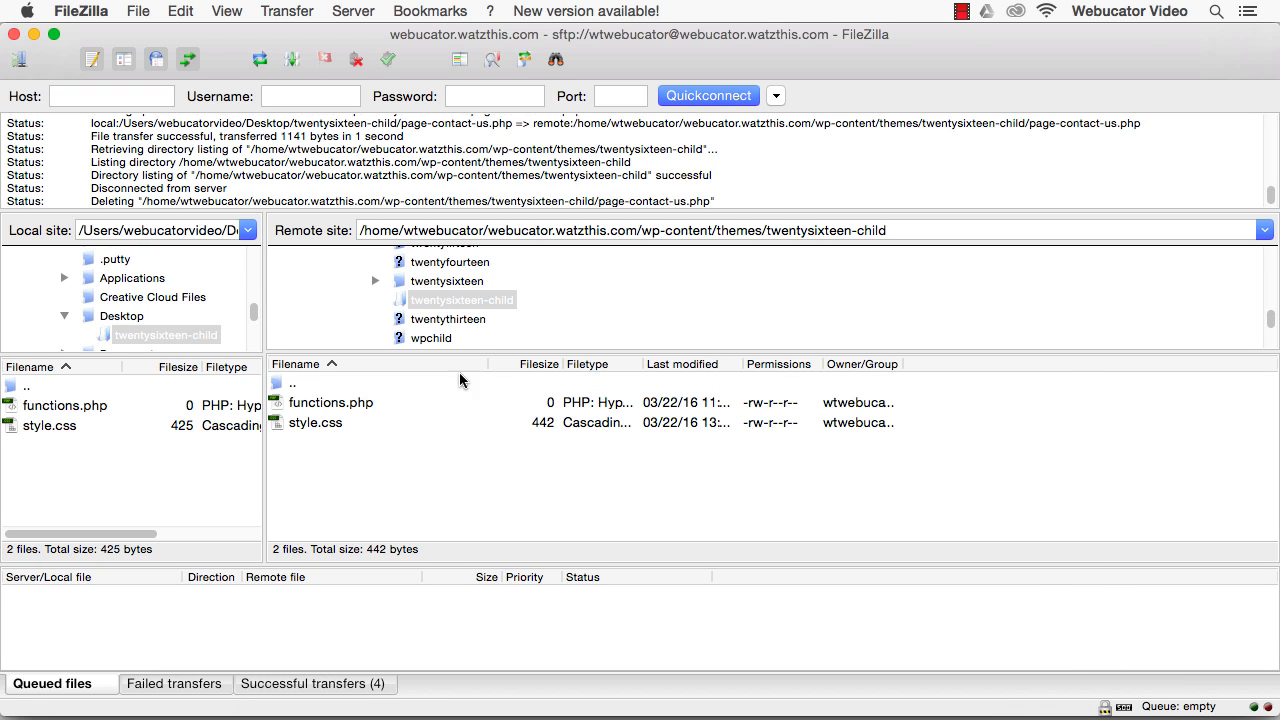
pyautogui.doubleClick(448, 318)
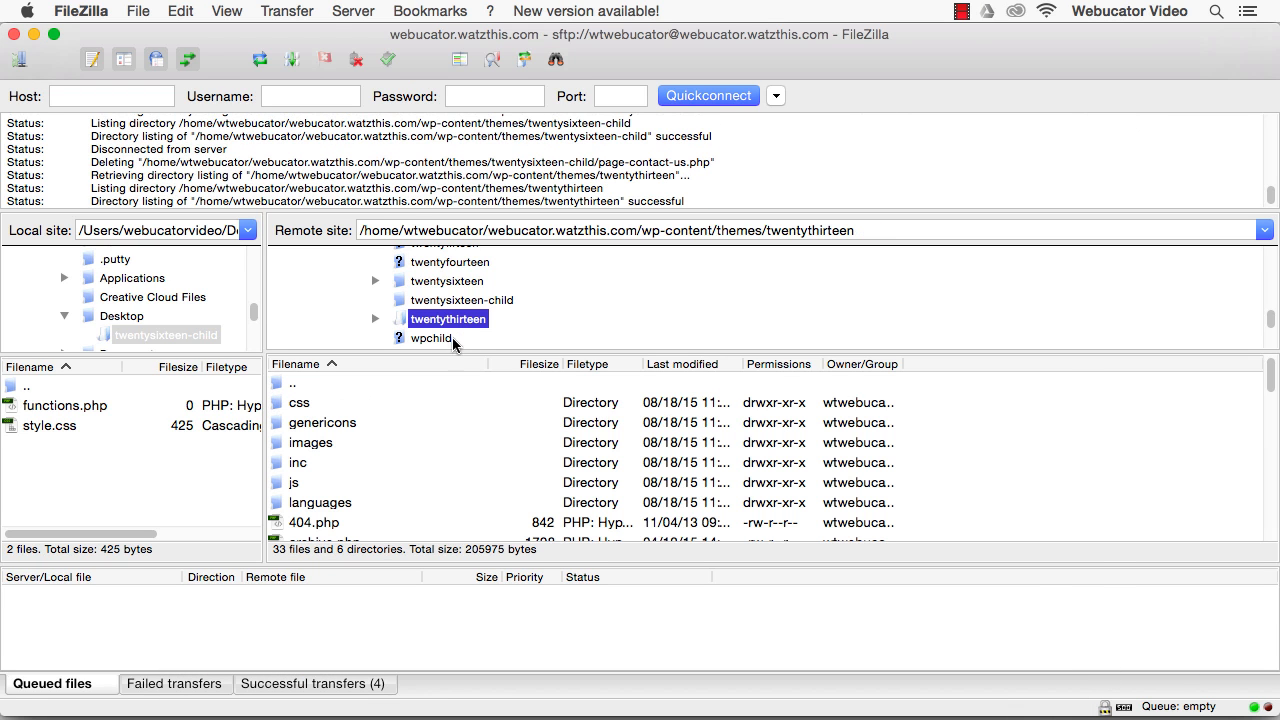
pyautogui.moveTo(1022, 395)
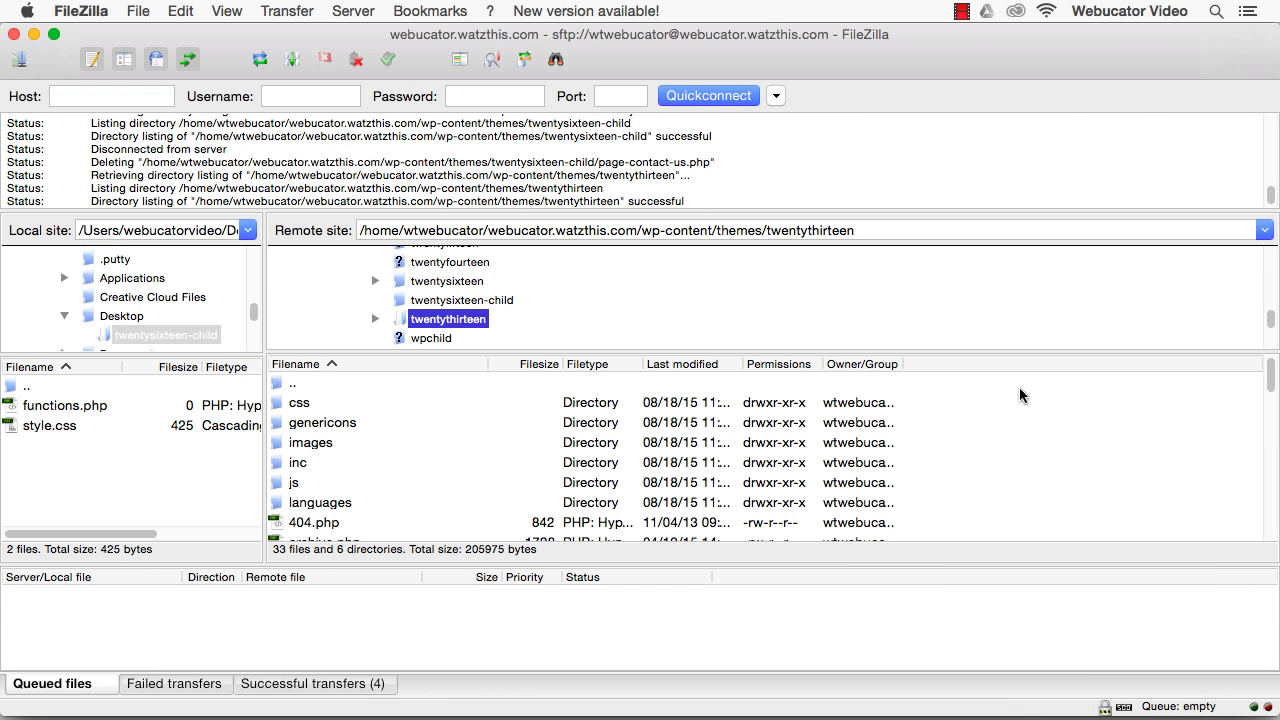
pyautogui.scroll(-3)
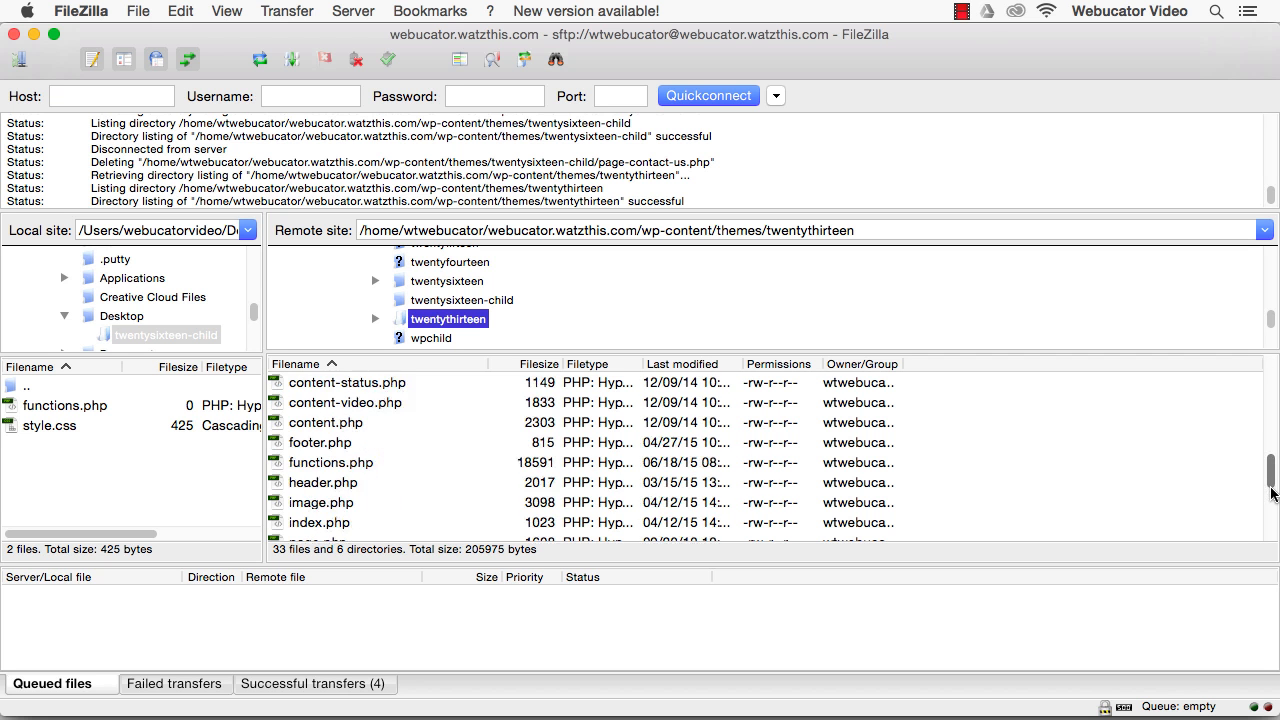
pyautogui.scroll(-3)
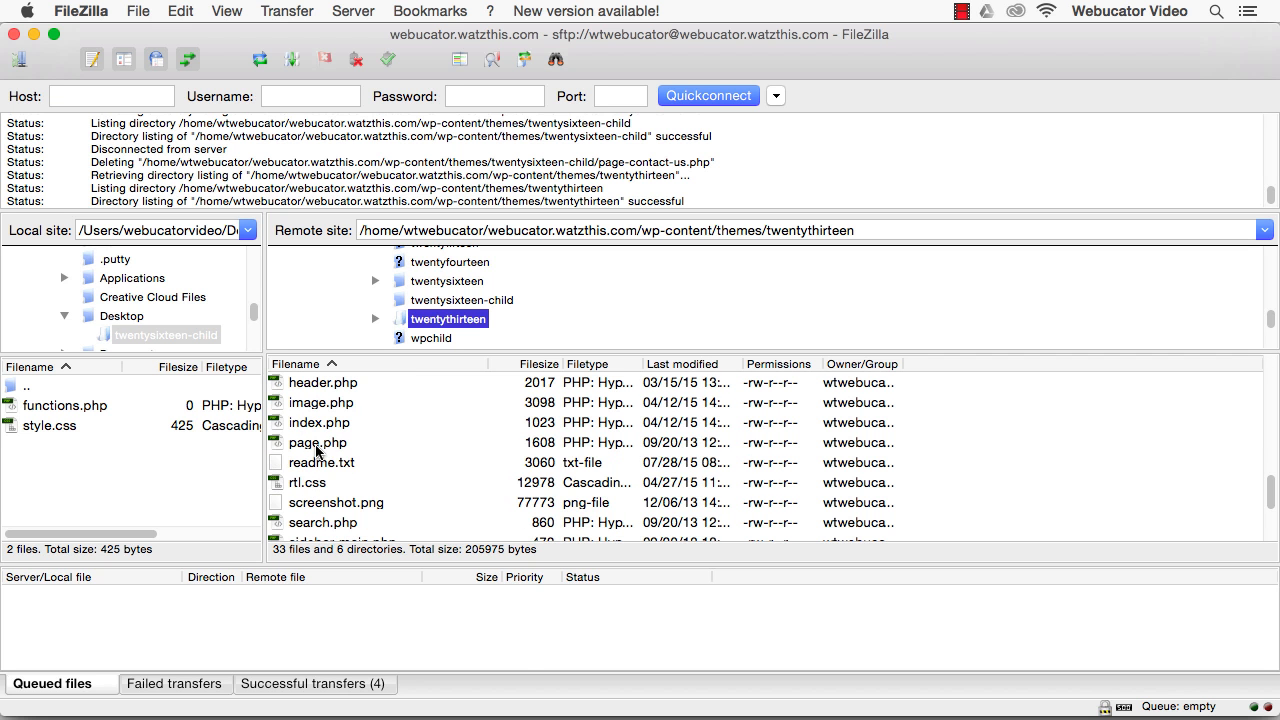
pyautogui.rightClick(317, 442)
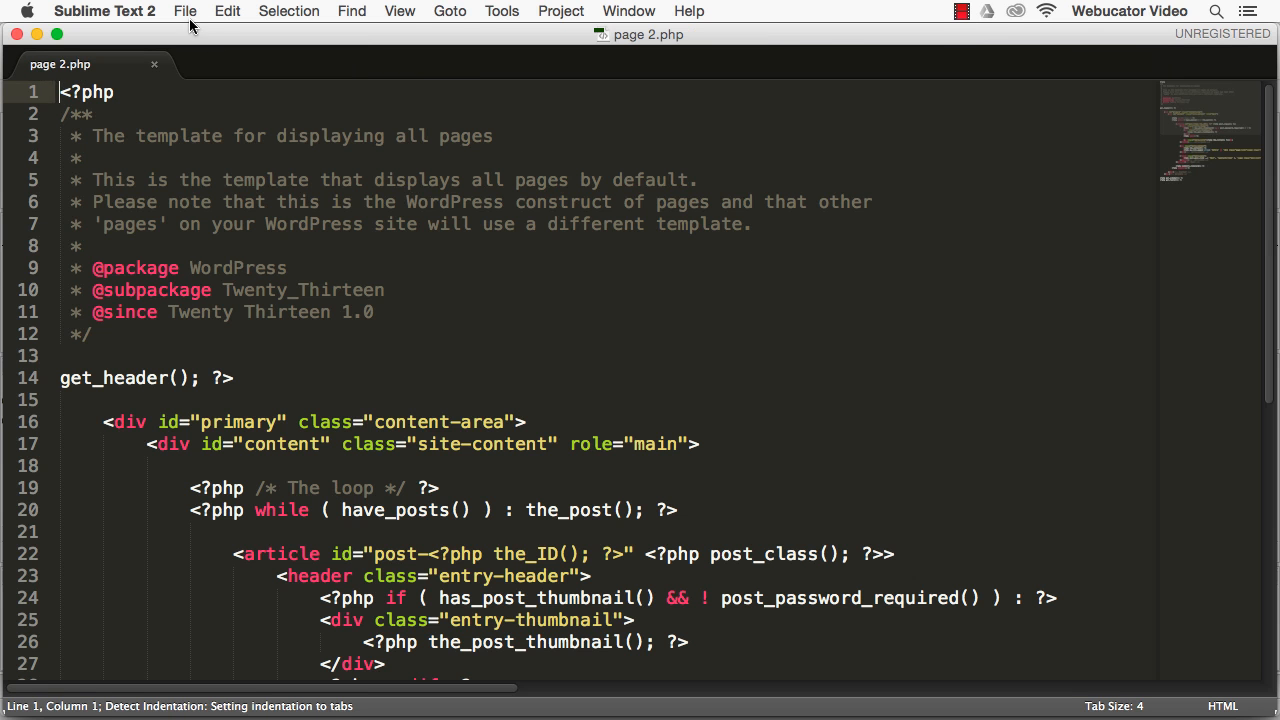
# - Save the template as page-my-form.php in the Desktop twentysixteen-child folder
pyautogui.click(184, 11)
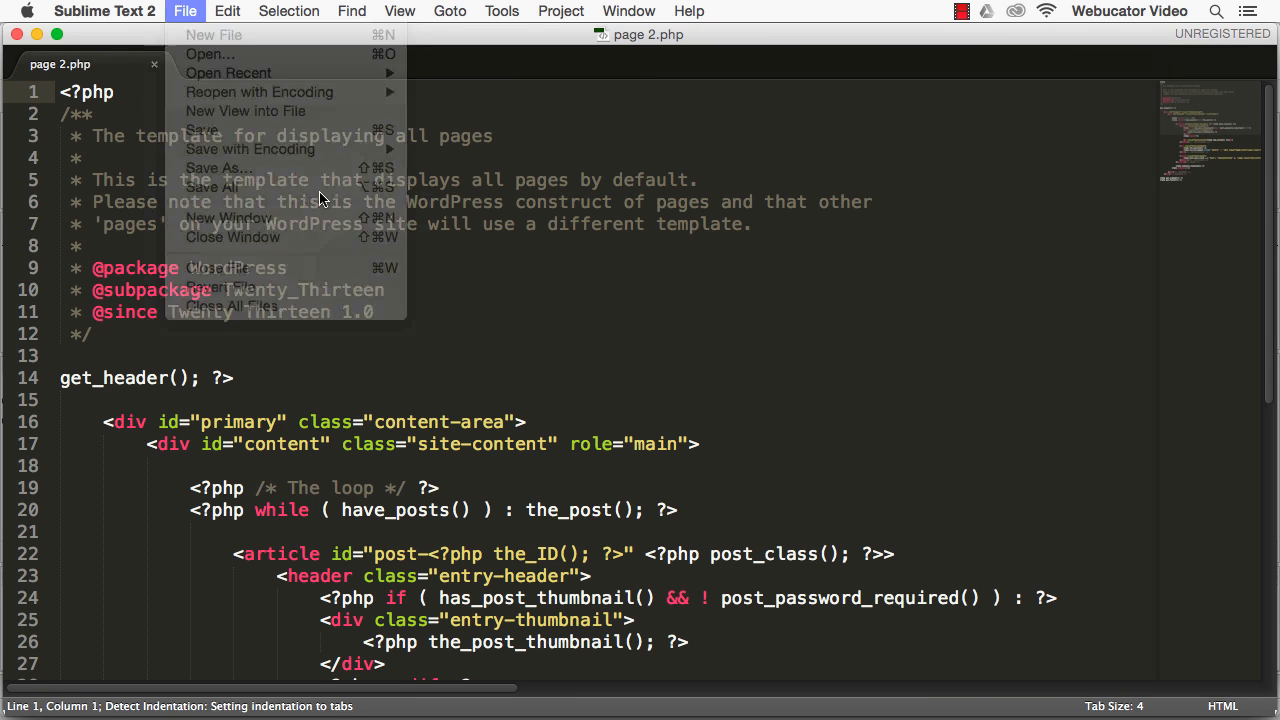
pyautogui.click(218, 167)
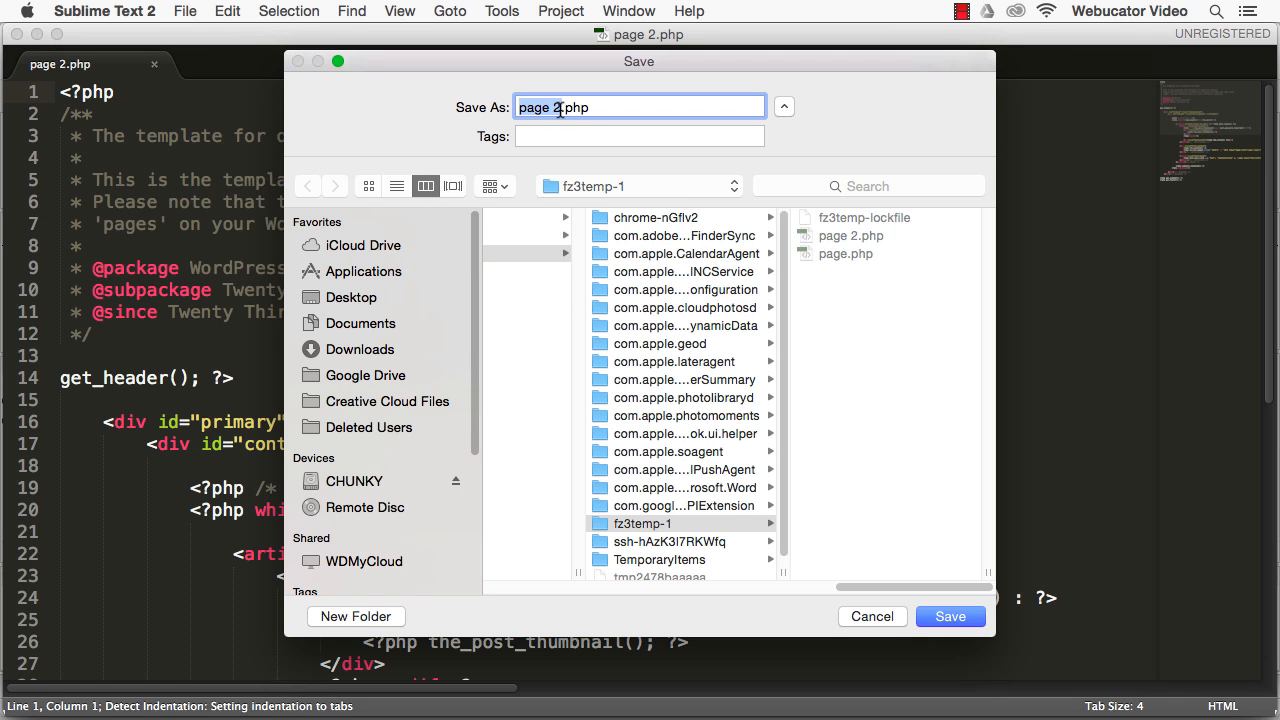
pyautogui.click(351, 297)
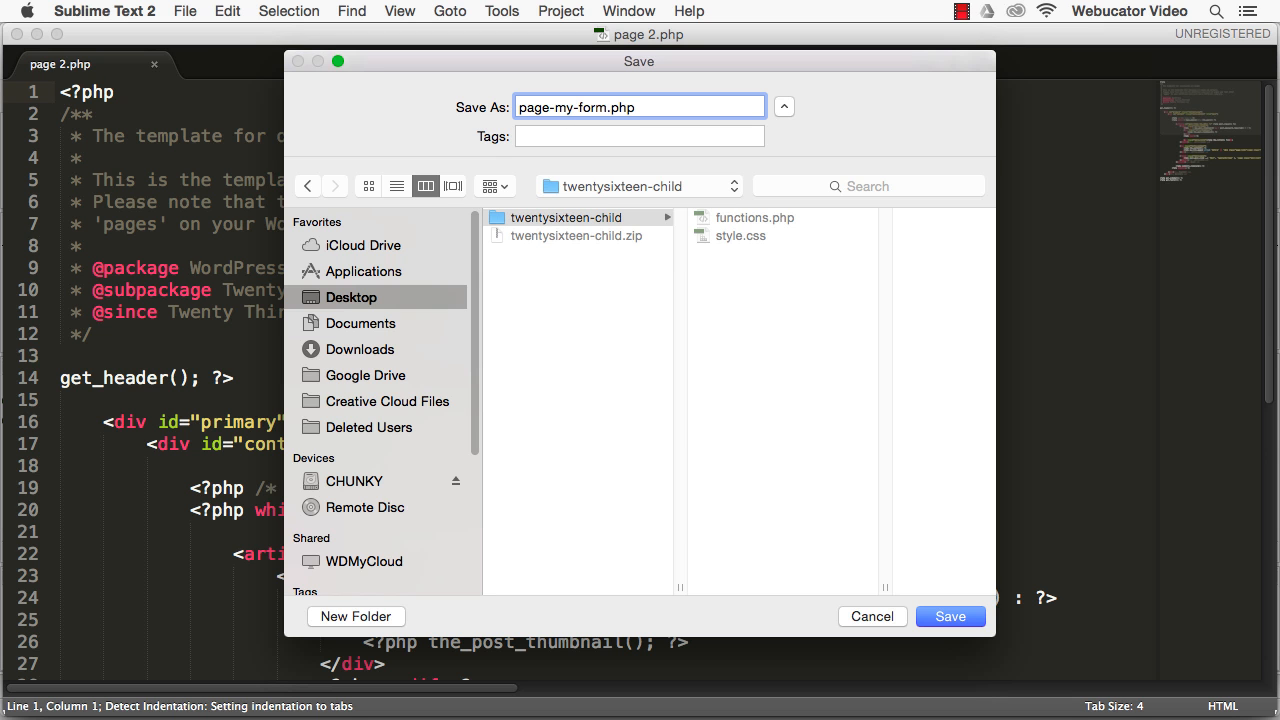
pyautogui.moveTo(920, 569)
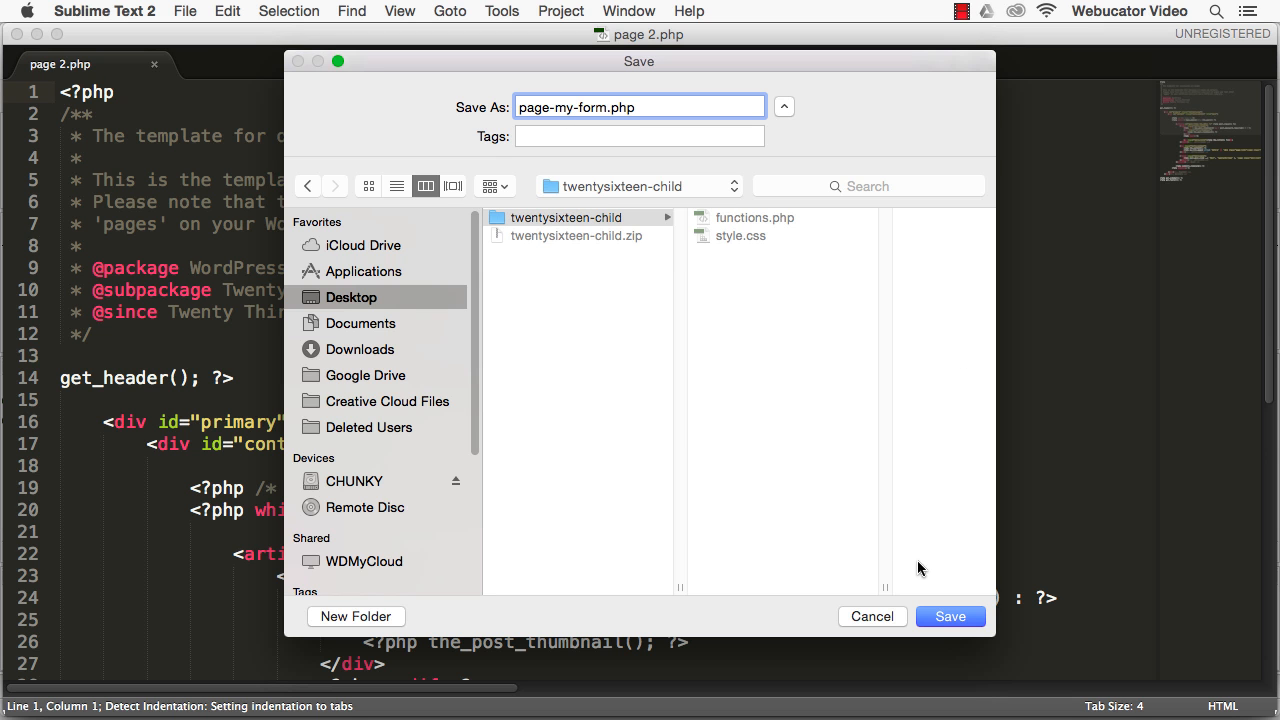
pyautogui.click(949, 616)
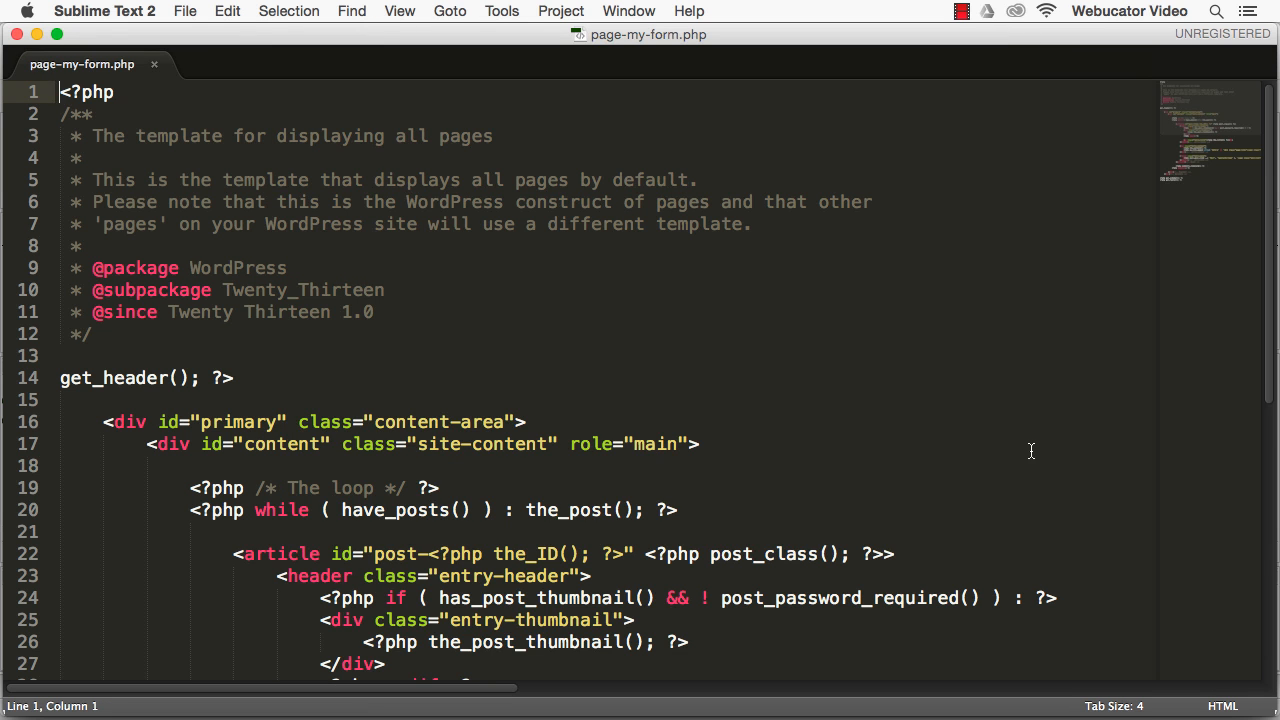
pyautogui.scroll(-3)
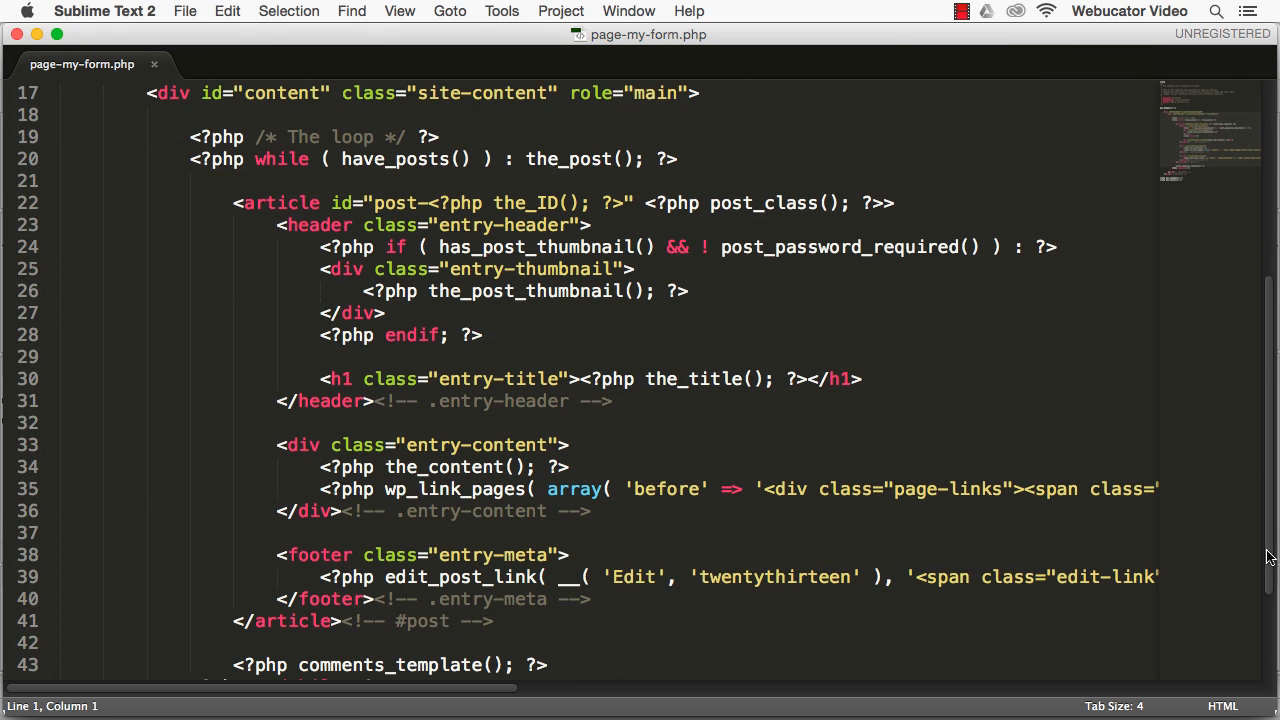
pyautogui.scroll(-3)
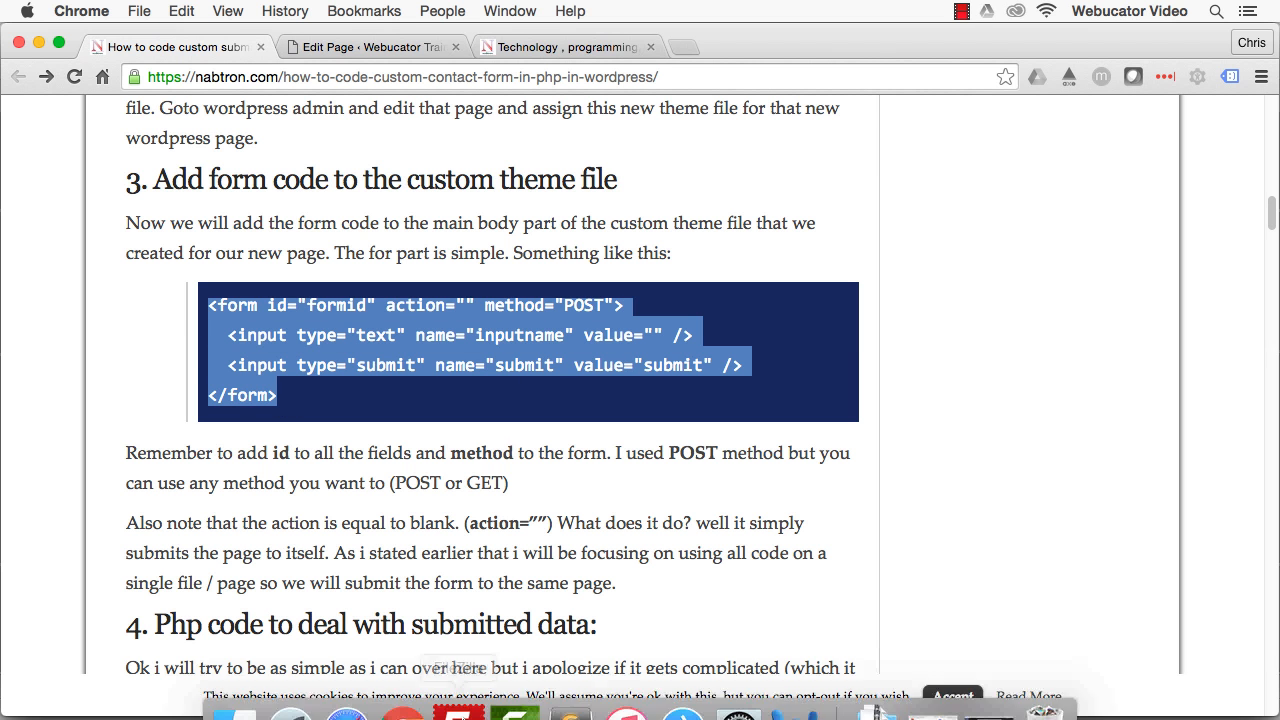
# - Paste the form markup below the entry-content div in page-my-form.php and save
pyautogui.click(570, 685)
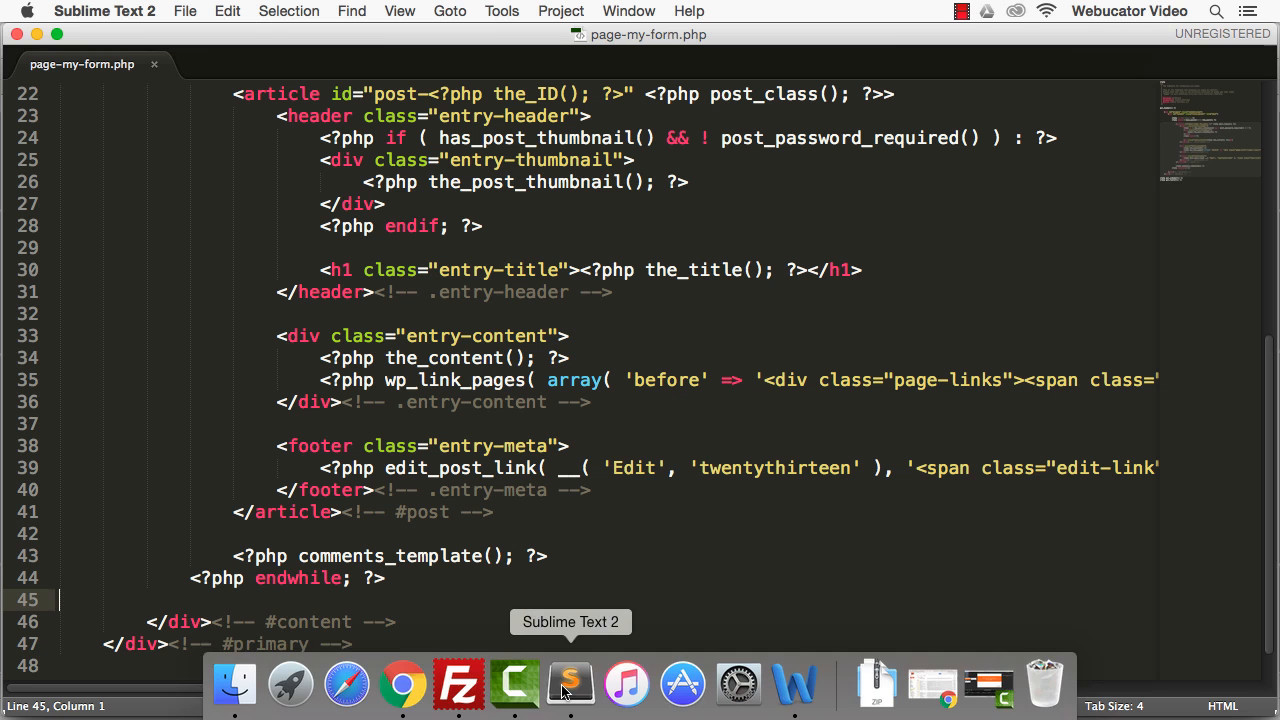
pyautogui.click(576, 423)
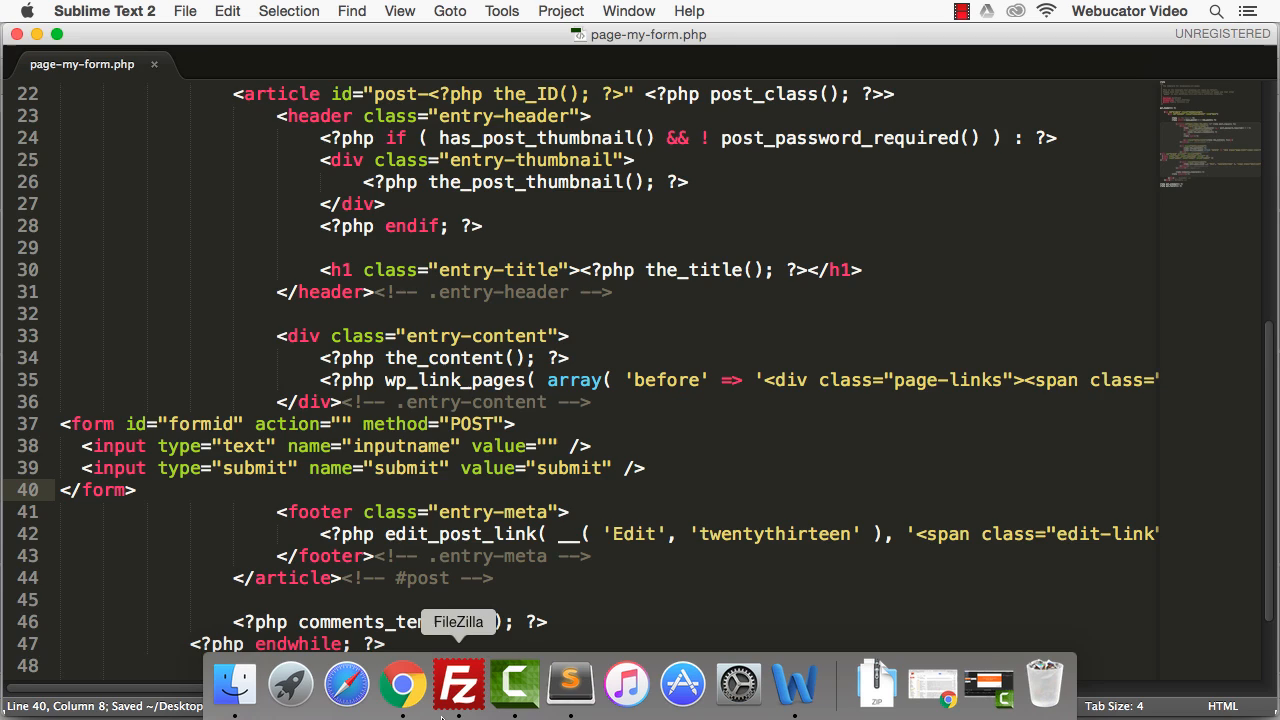
pyautogui.click(457, 684)
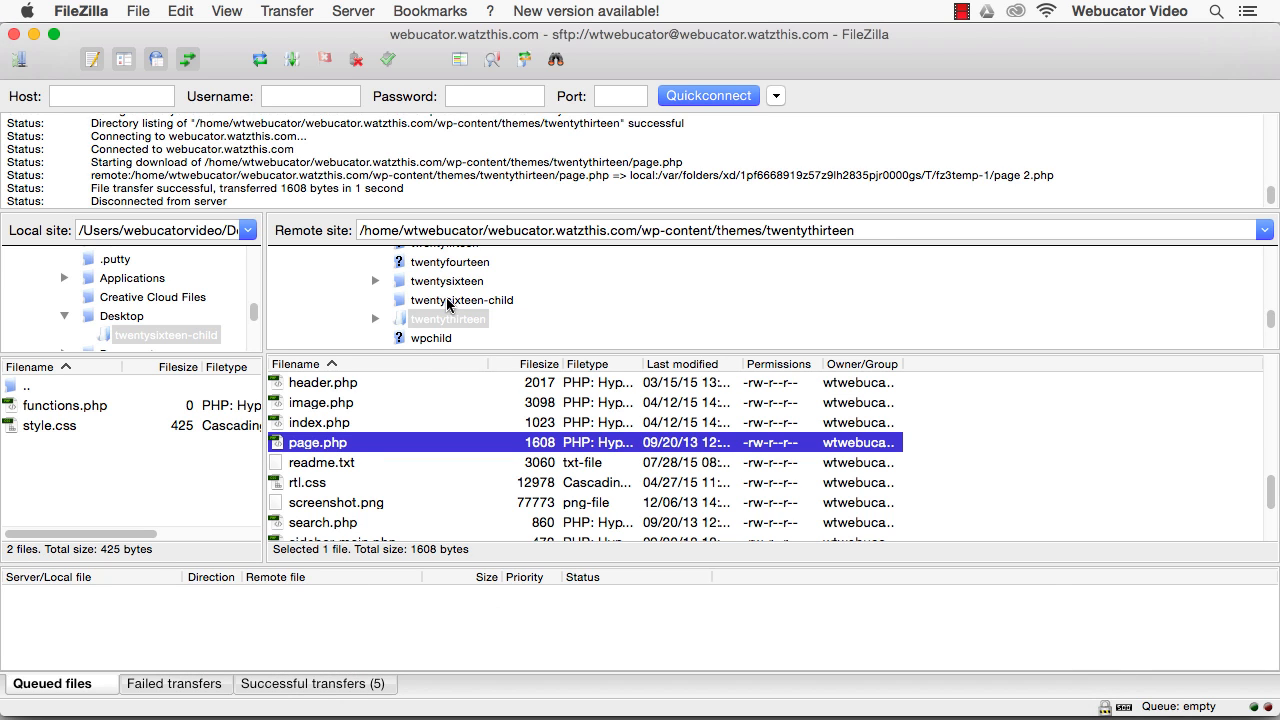
# - Upload page-my-form.php from the local pane to the server's child theme
pyautogui.doubleClick(462, 300)
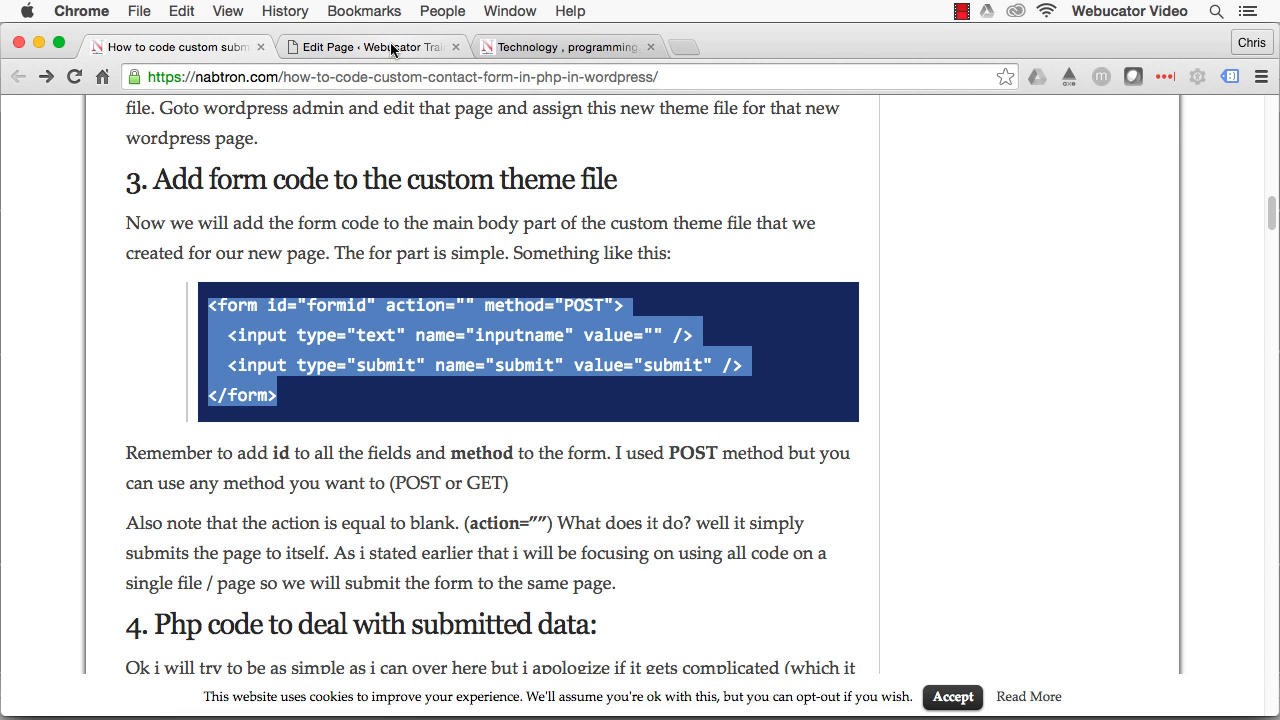
# - View the live My Form page from the Edit Page screen's published notice
pyautogui.click(370, 46)
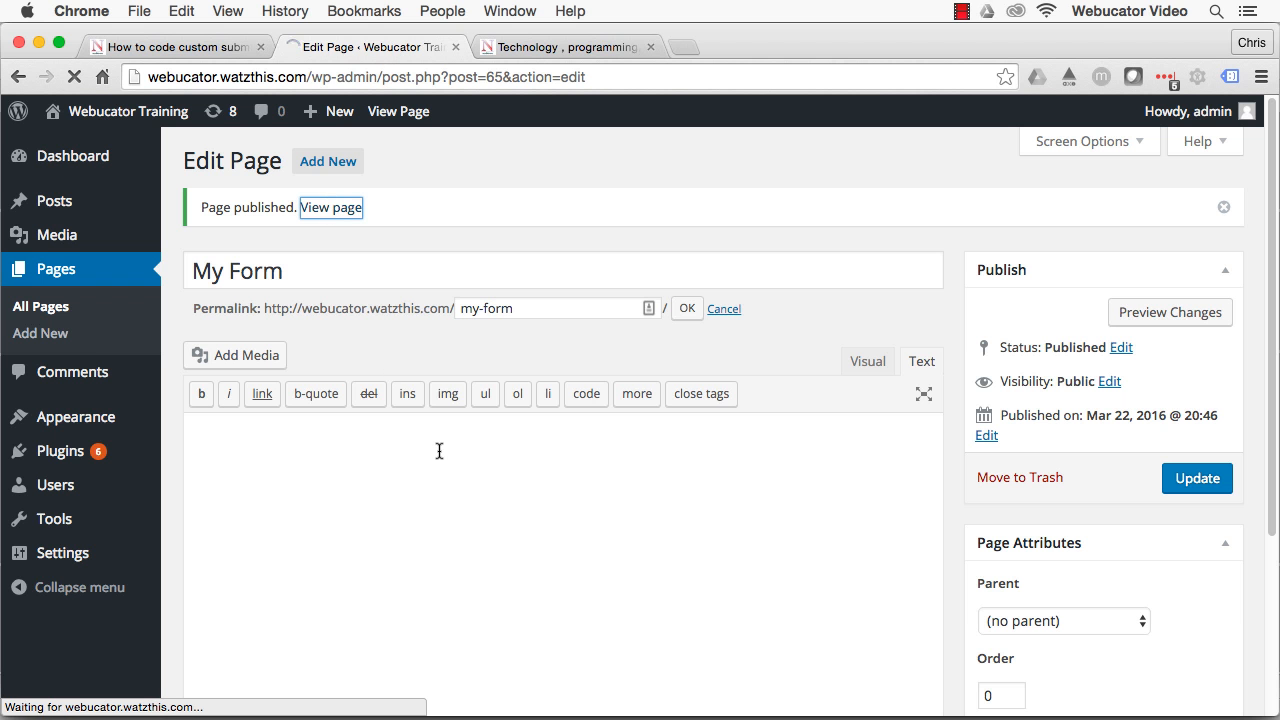
pyautogui.click(332, 207)
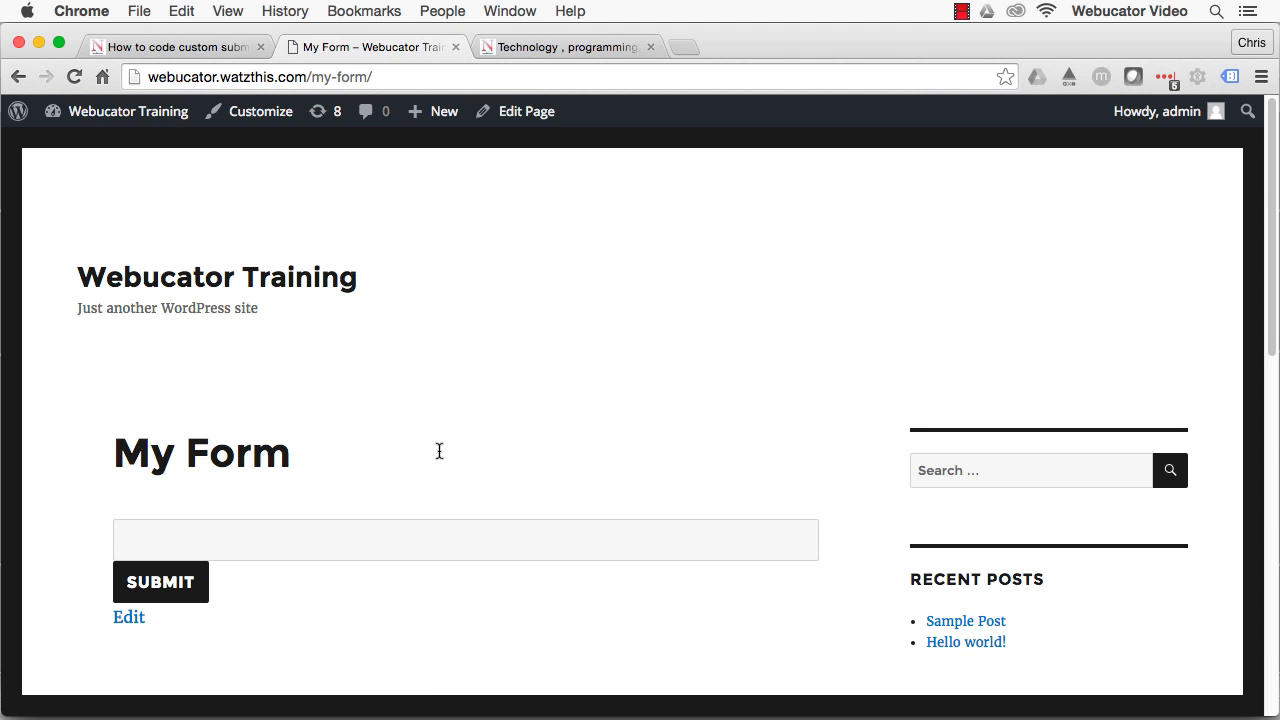
pyautogui.moveTo(1147, 367)
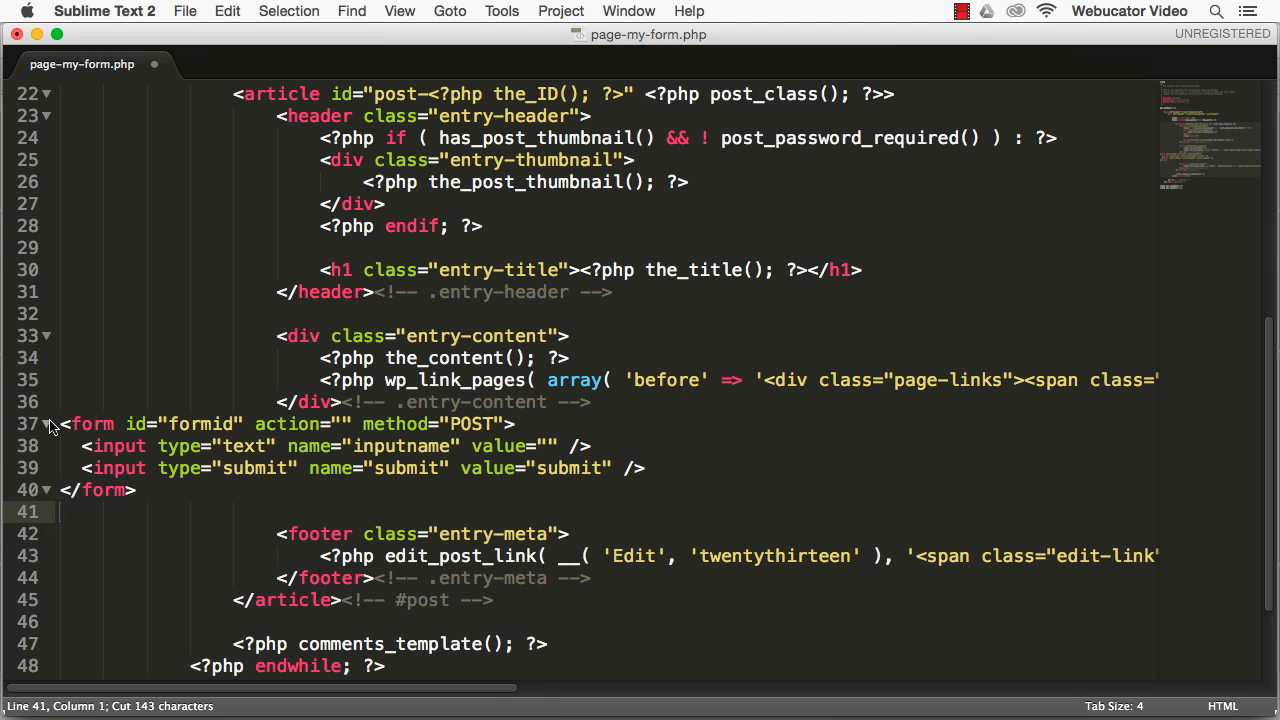
# - Insert the opening <?php if($_POST['submit']) { ... } block above the form
pyautogui.click(62, 424)
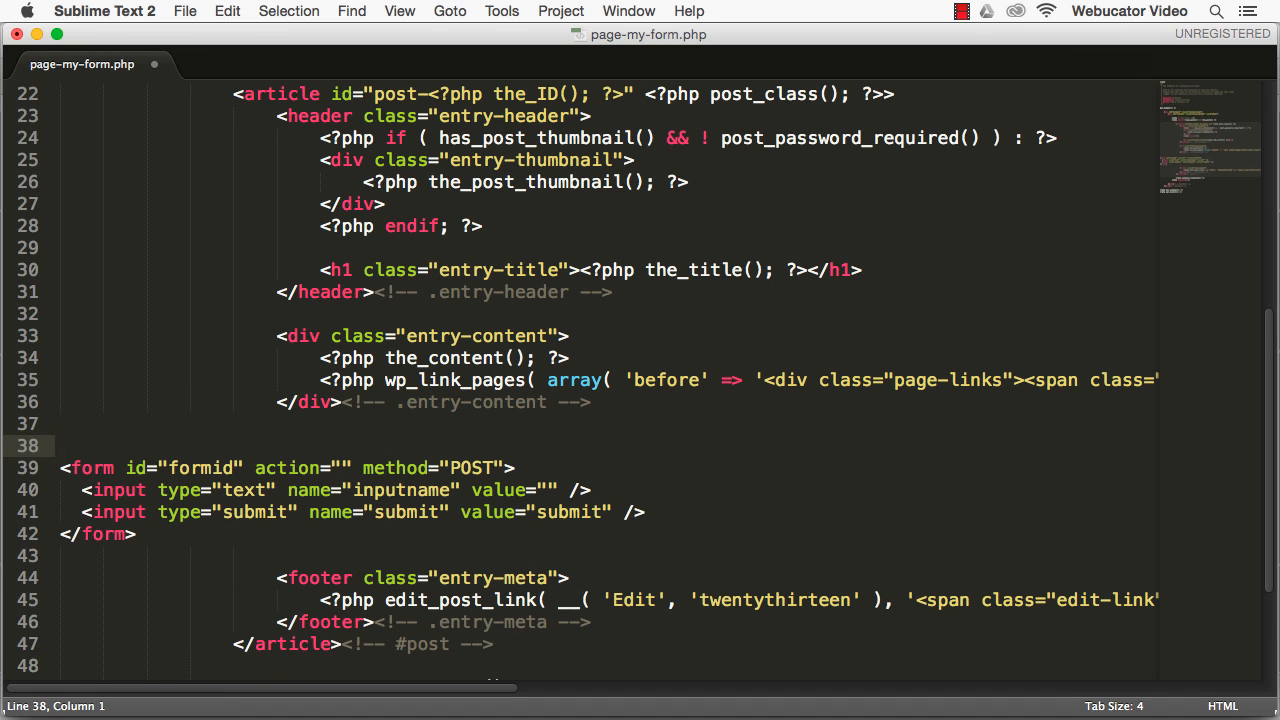
pyautogui.write('<?')
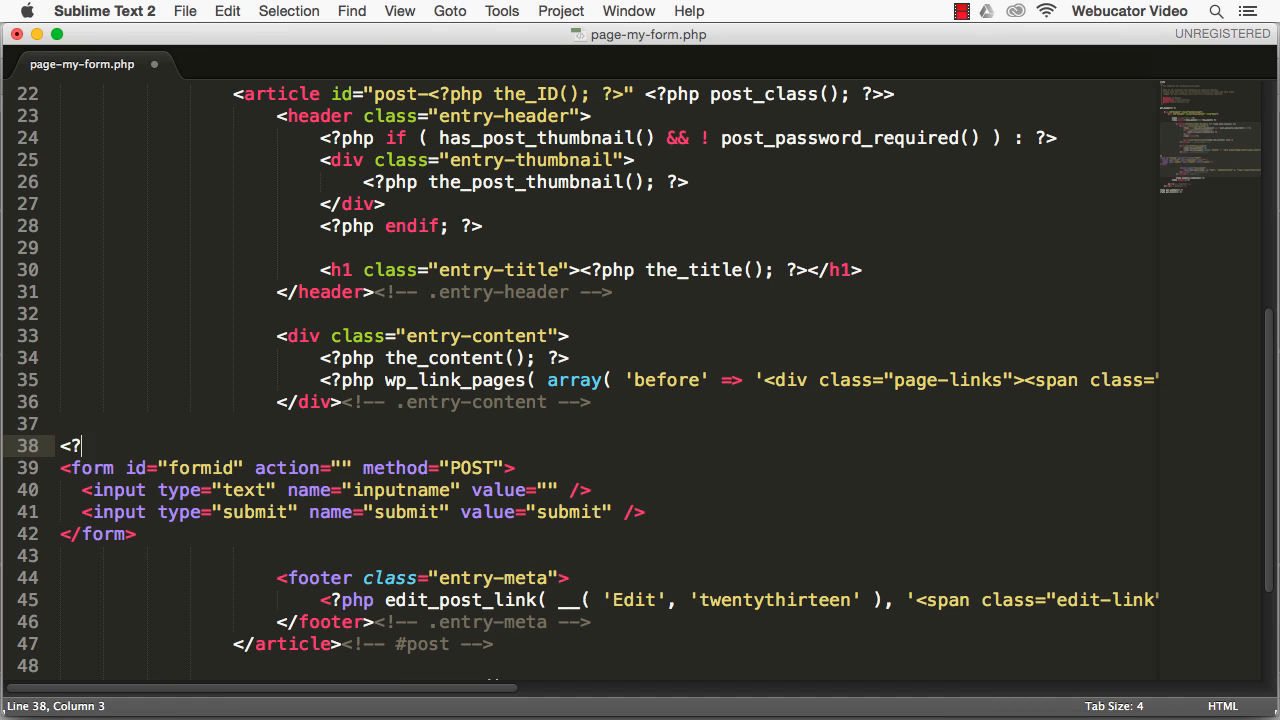
pyautogui.write('php')
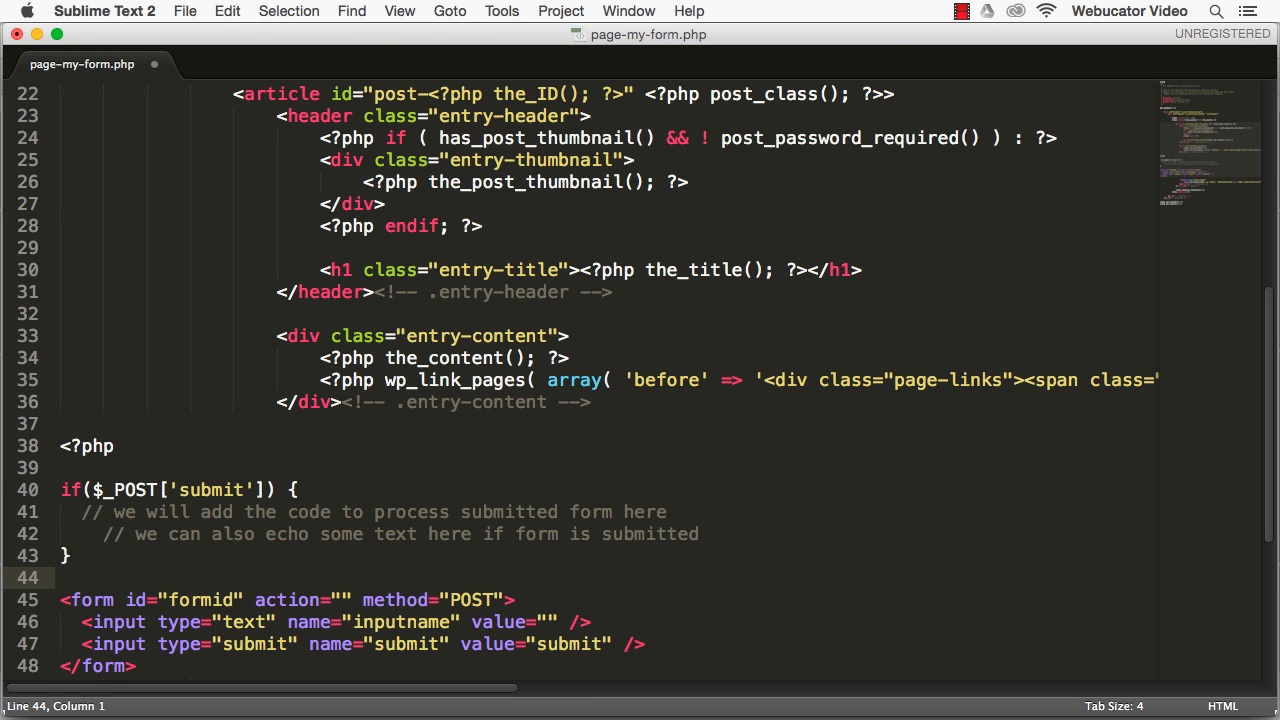
pyautogui.write('?>')
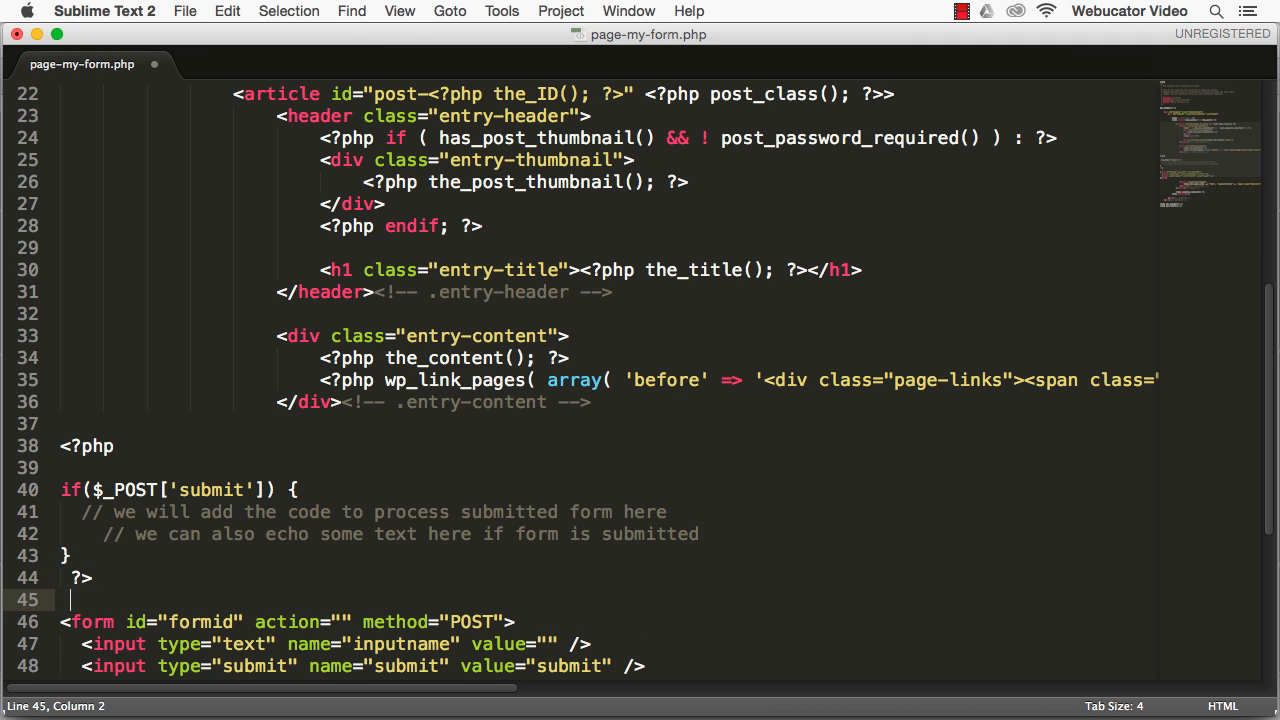
# - Add the else branch closing after </form> and delete the duplicate form
pyautogui.click(78, 556)
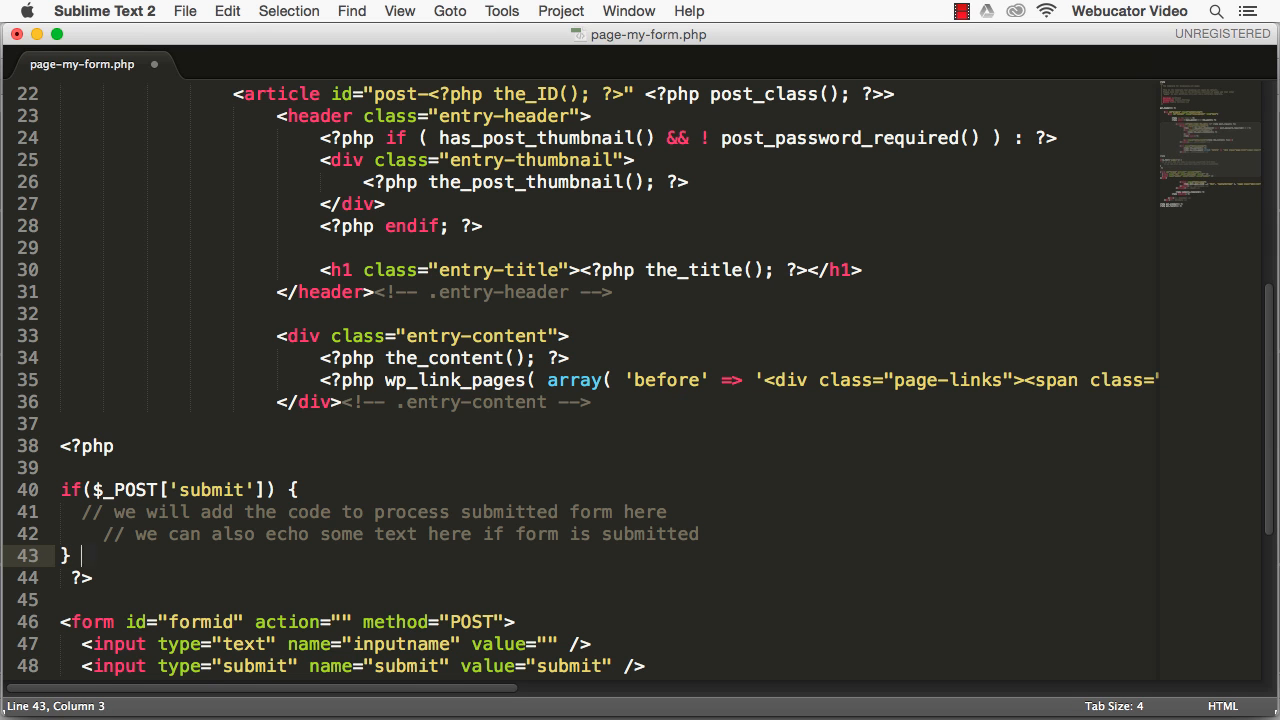
pyautogui.write('else {}')
pyautogui.write('?>')
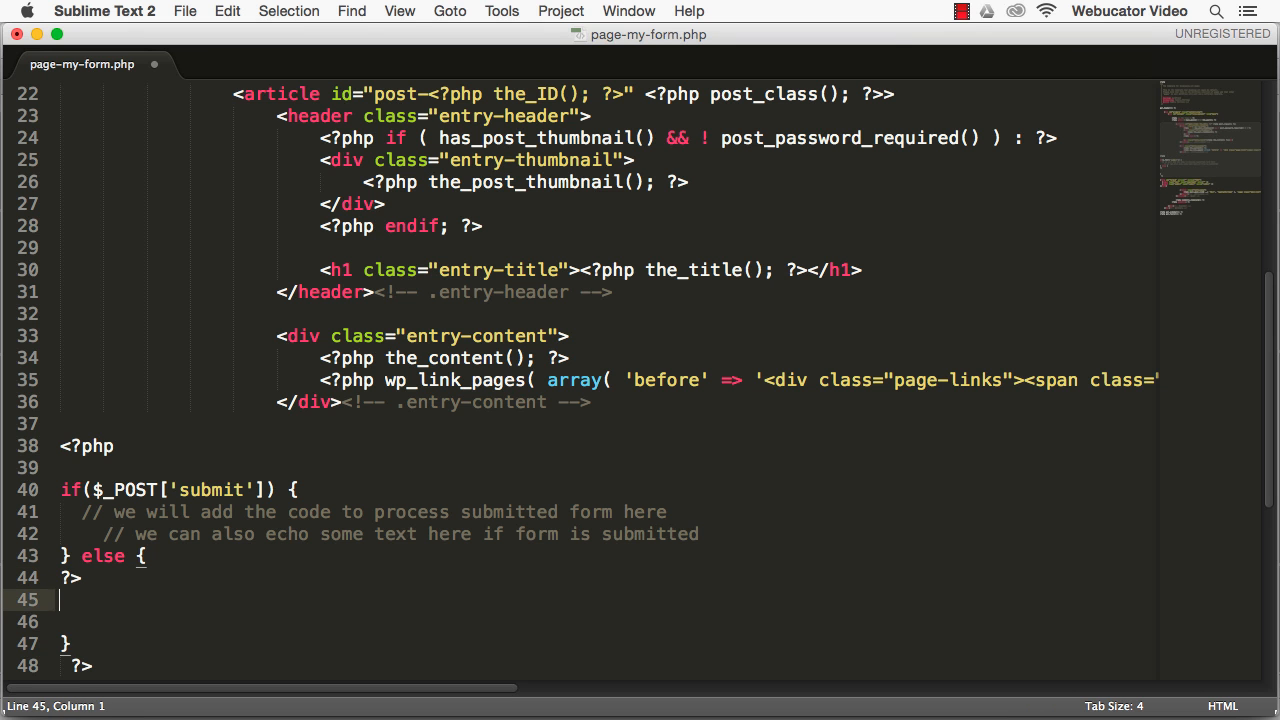
pyautogui.write('<')
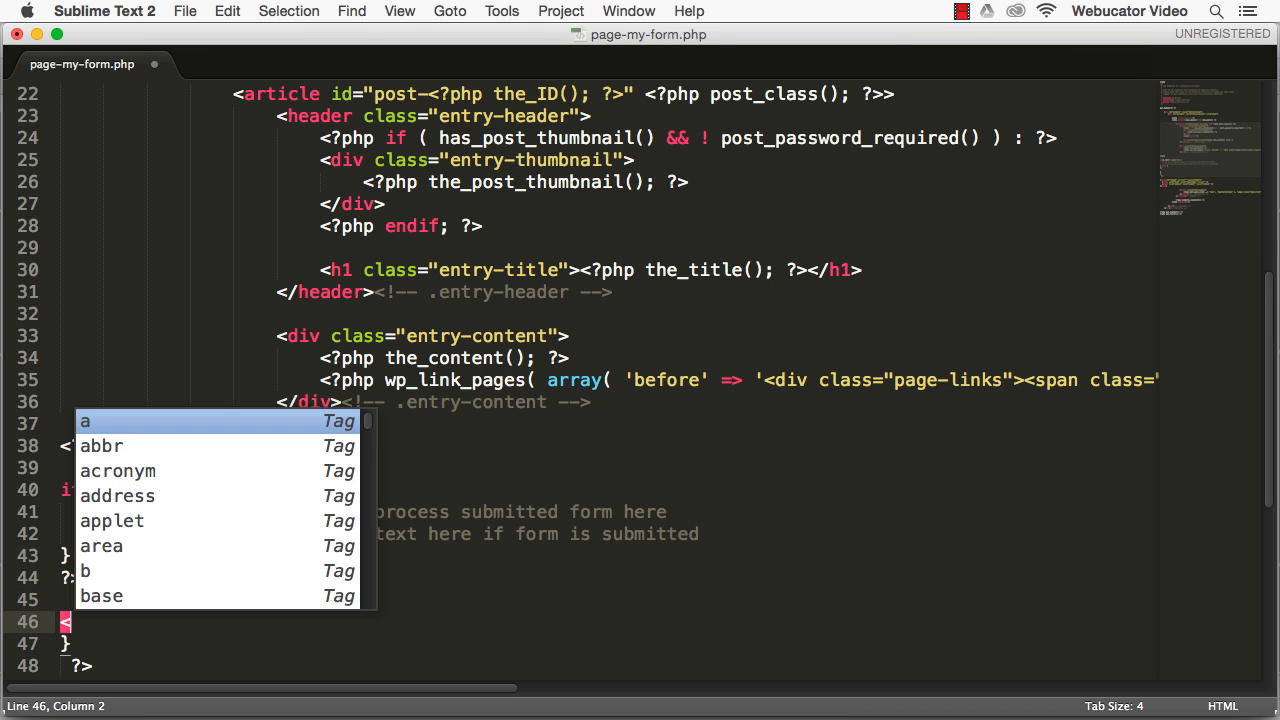
pyautogui.write('php')
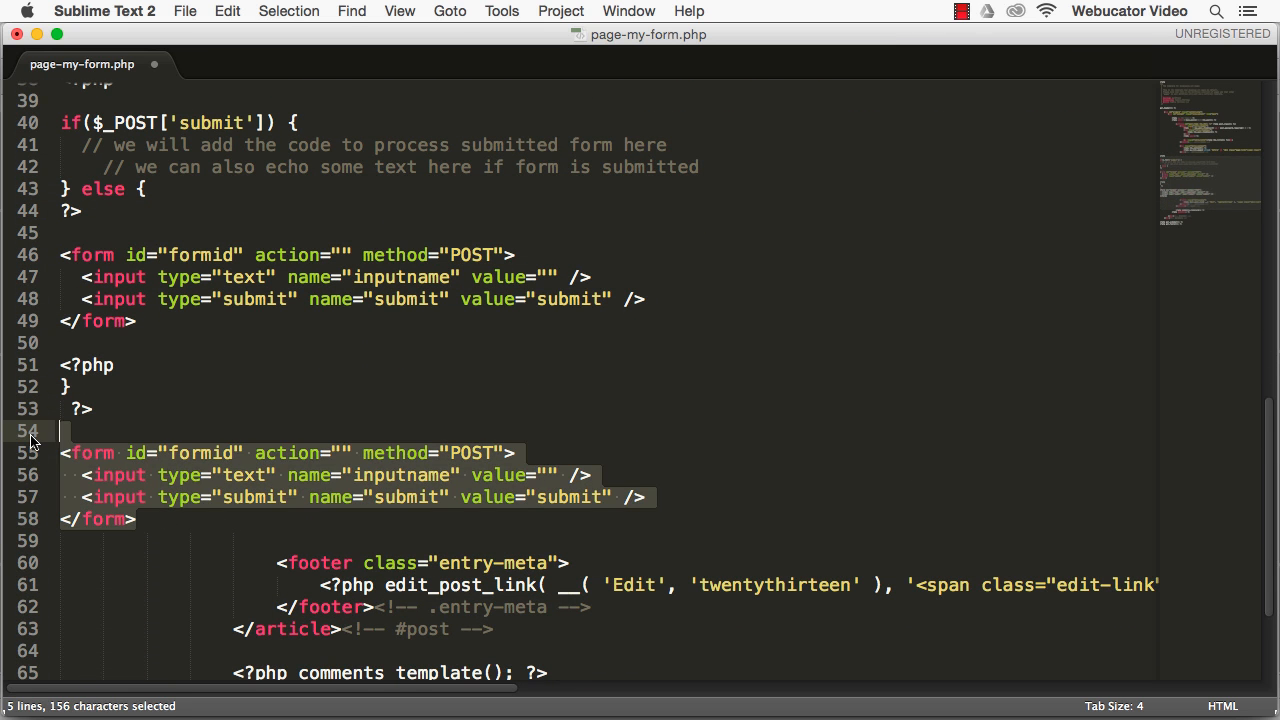
pyautogui.press('delete')
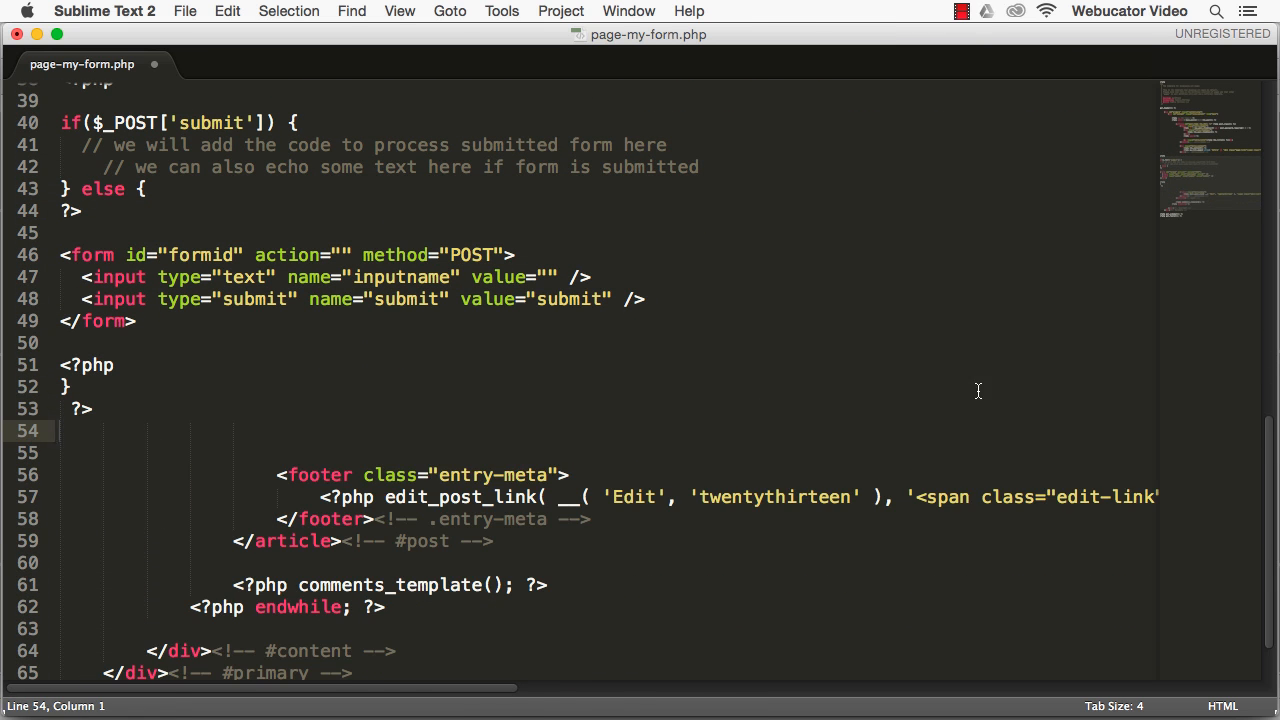
pyautogui.click(458, 684)
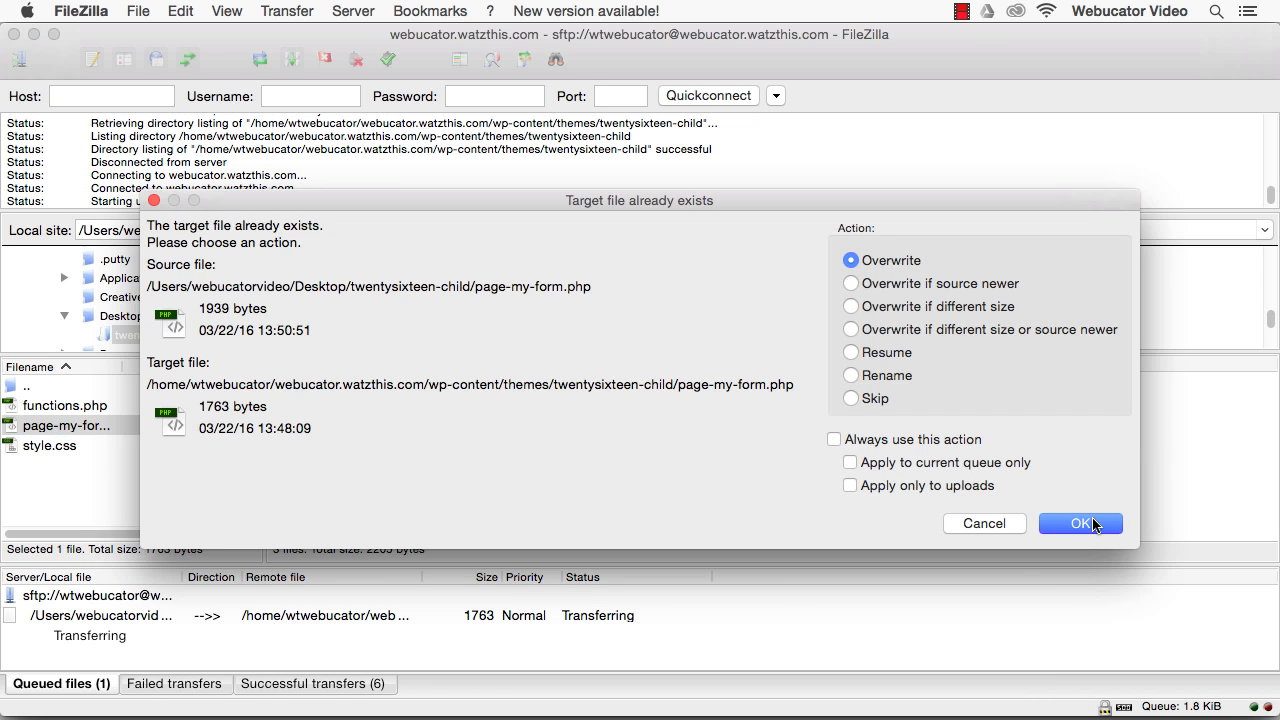
# - Overwrite the server's page-my-form.php, then open the Nabtron blog in Chrome
pyautogui.click(1080, 523)
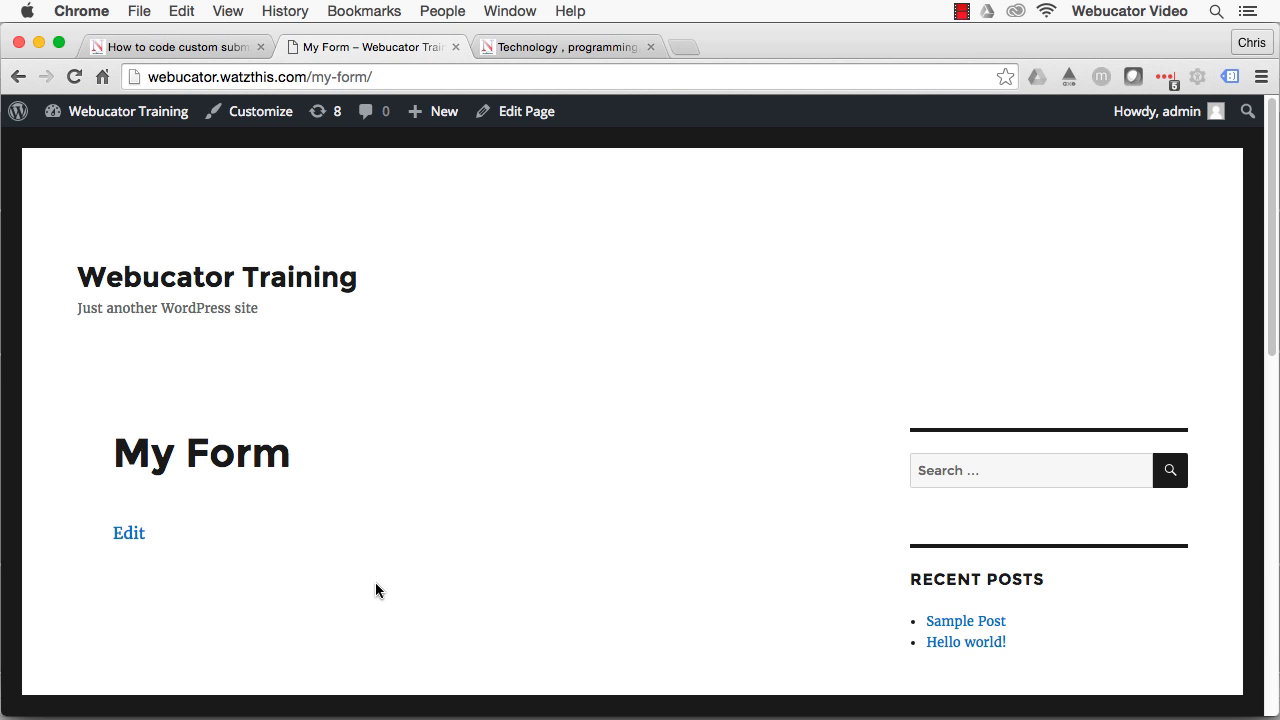
pyautogui.click(568, 46)
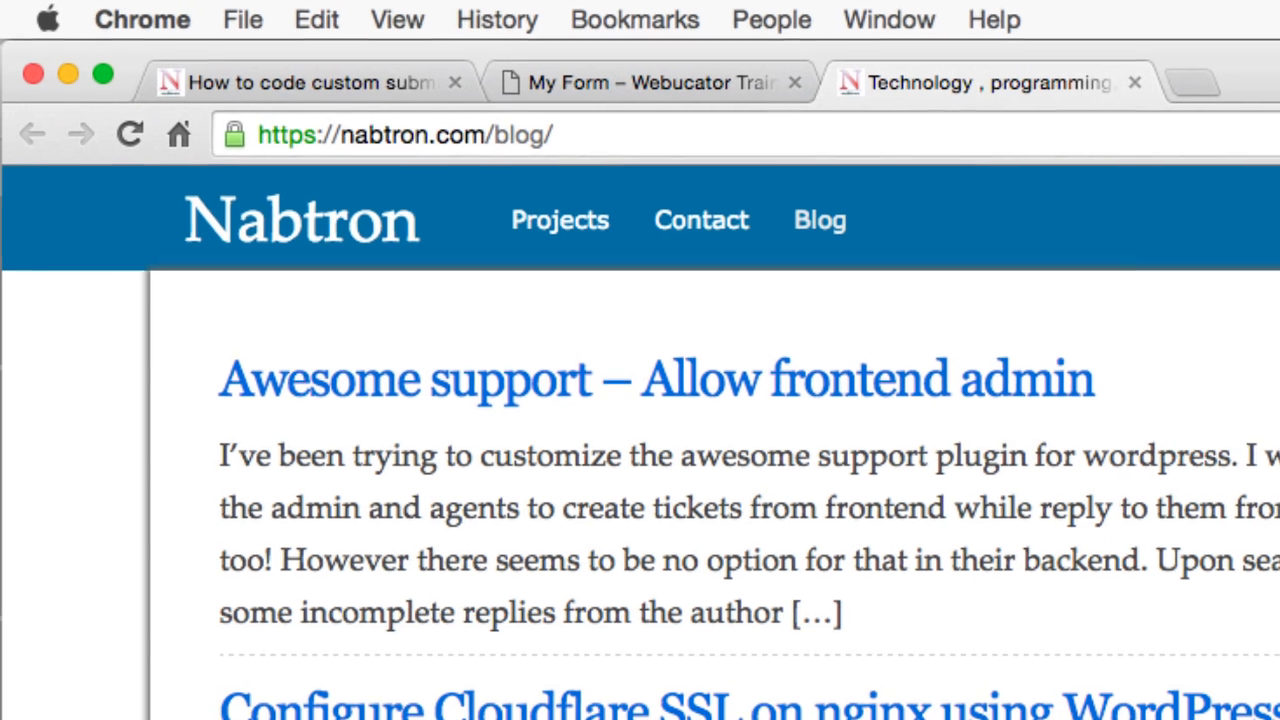
pyautogui.click(400, 134)
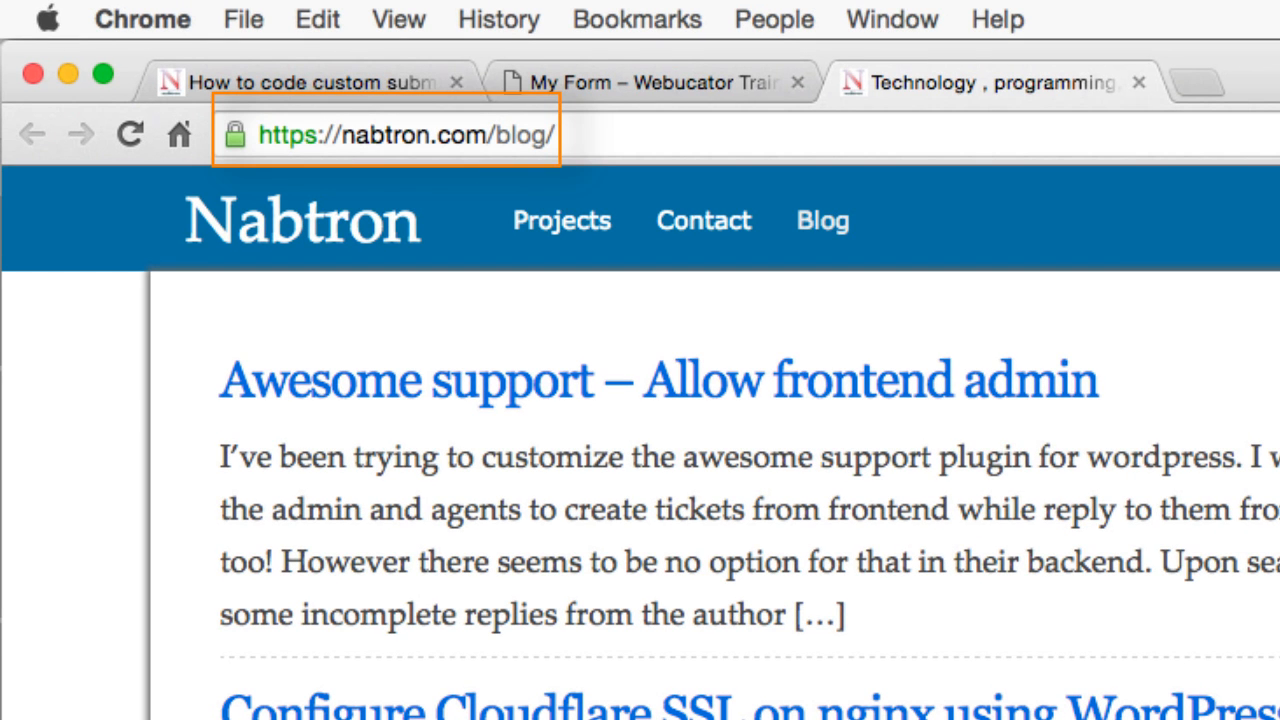